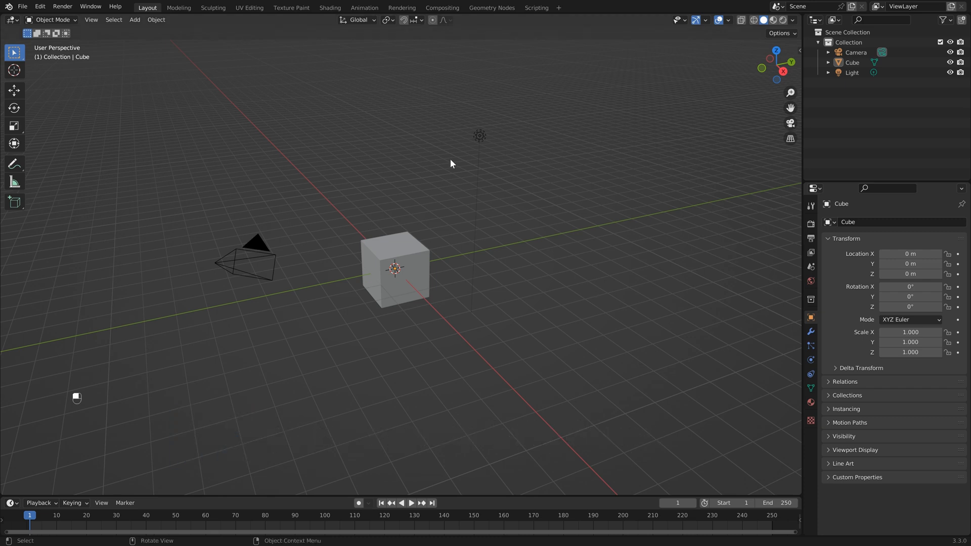
mouse_move(455, 211)
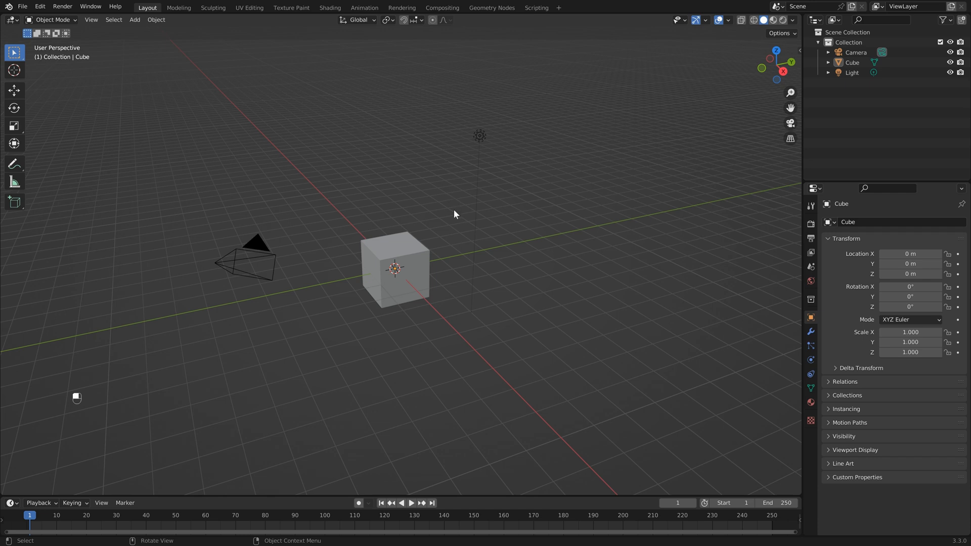
mouse_move(518, 225)
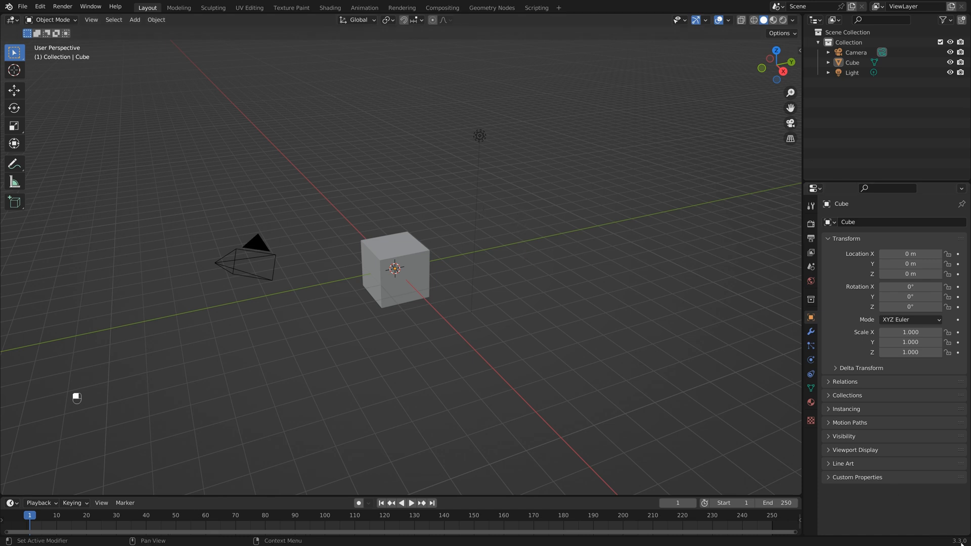
mouse_move(479, 212)
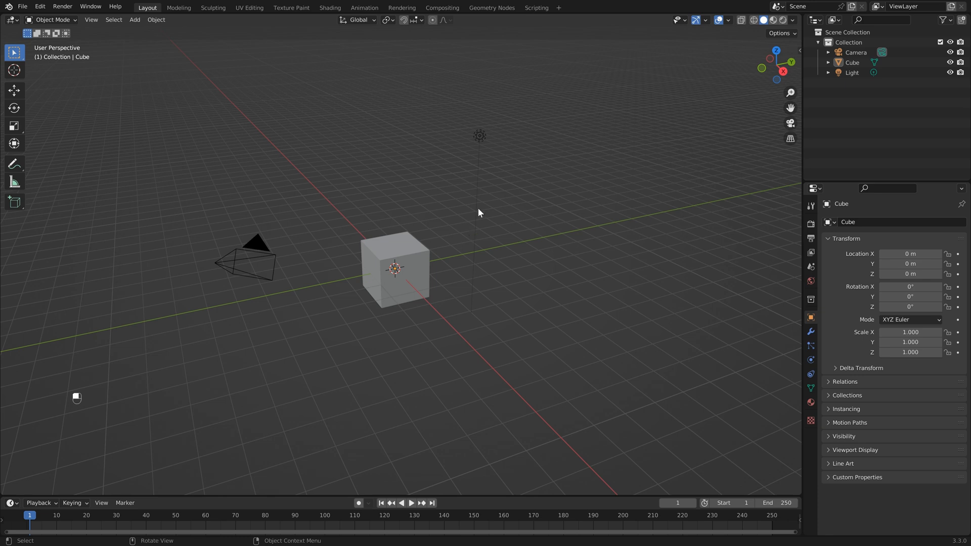
mouse_move(401, 229)
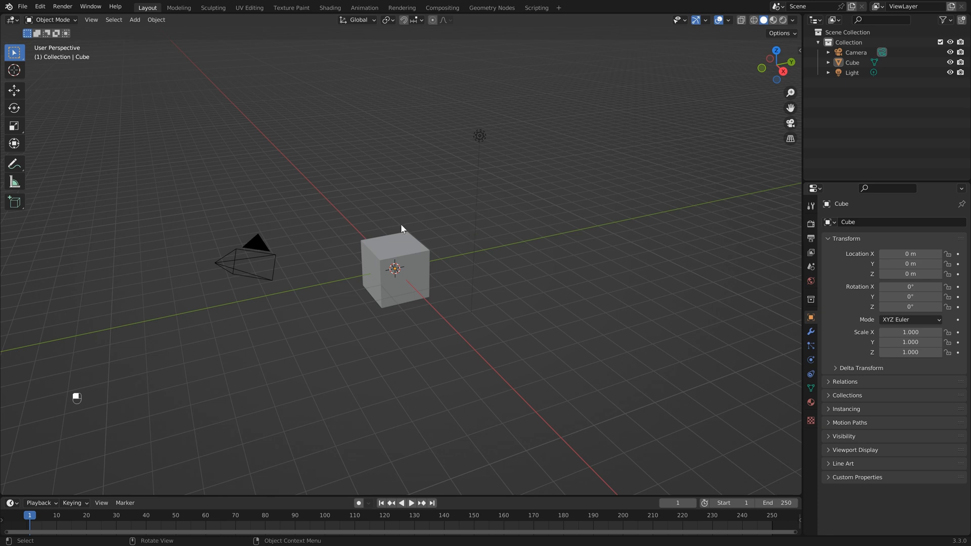
mouse_move(409, 249)
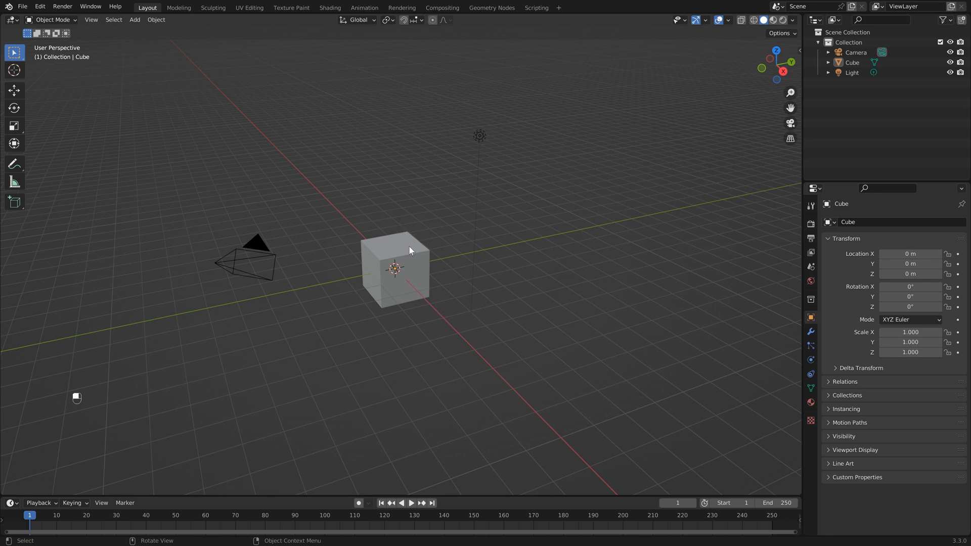
mouse_move(394, 241)
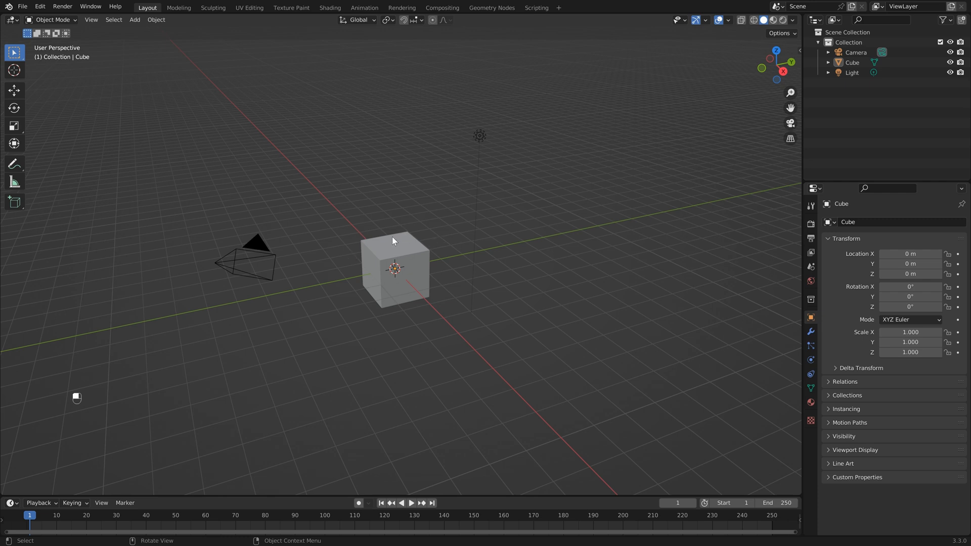
mouse_move(458, 188)
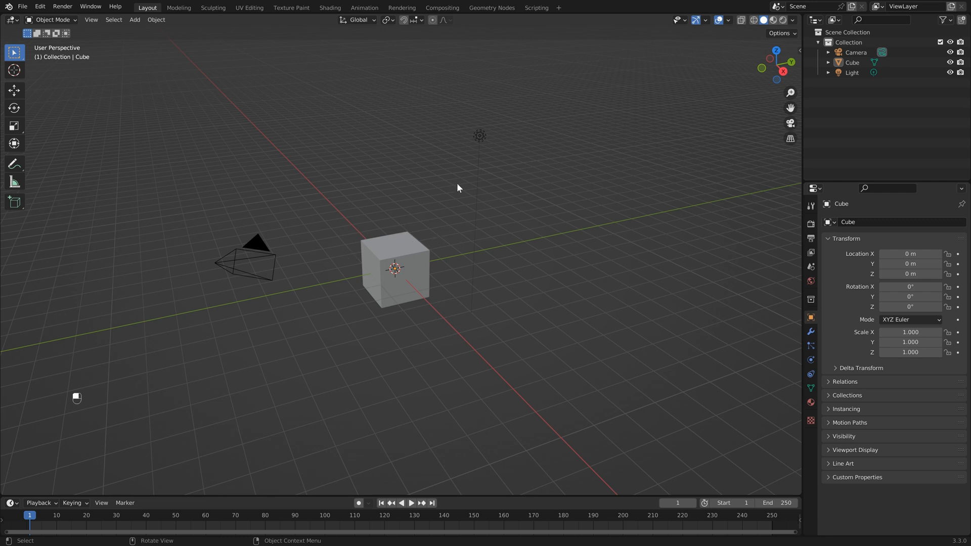
mouse_move(390, 257)
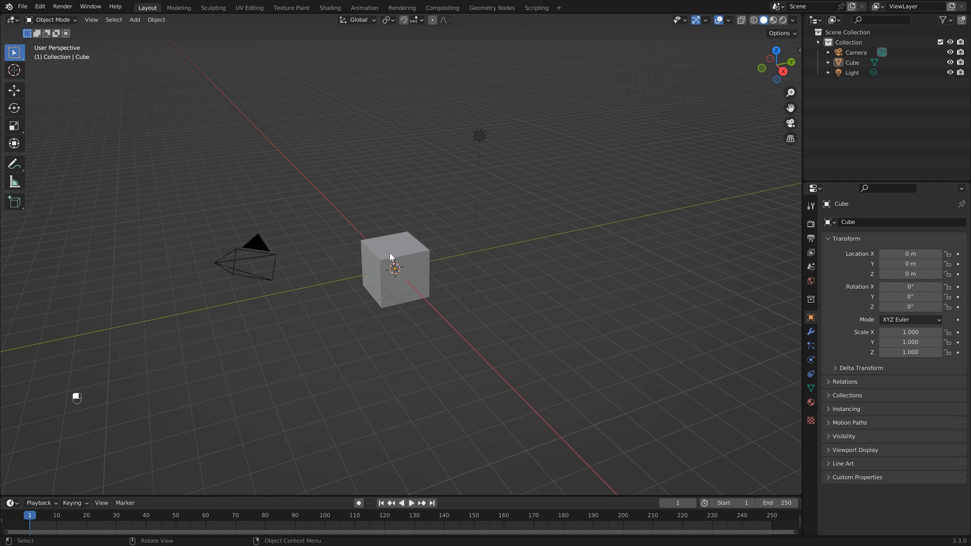
mouse_move(455, 119)
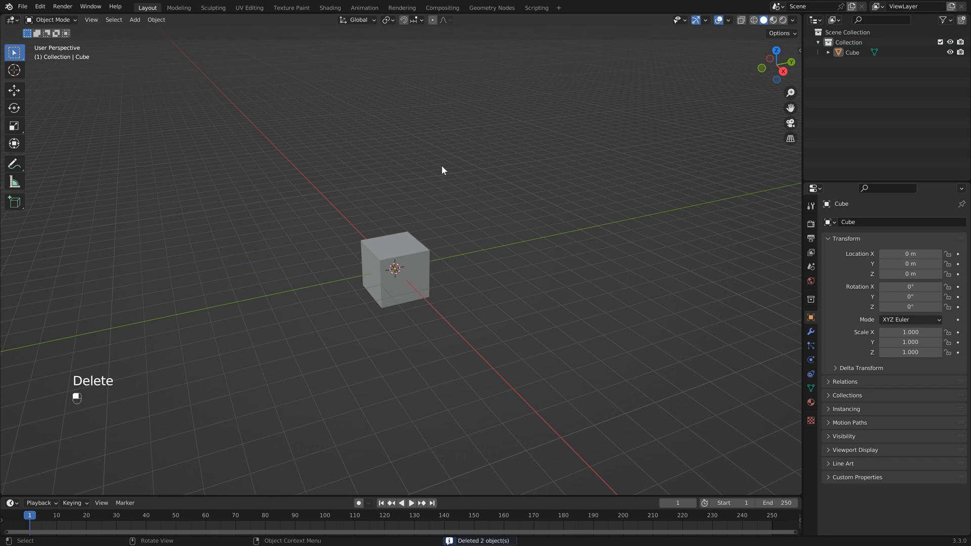
mouse_move(411, 246)
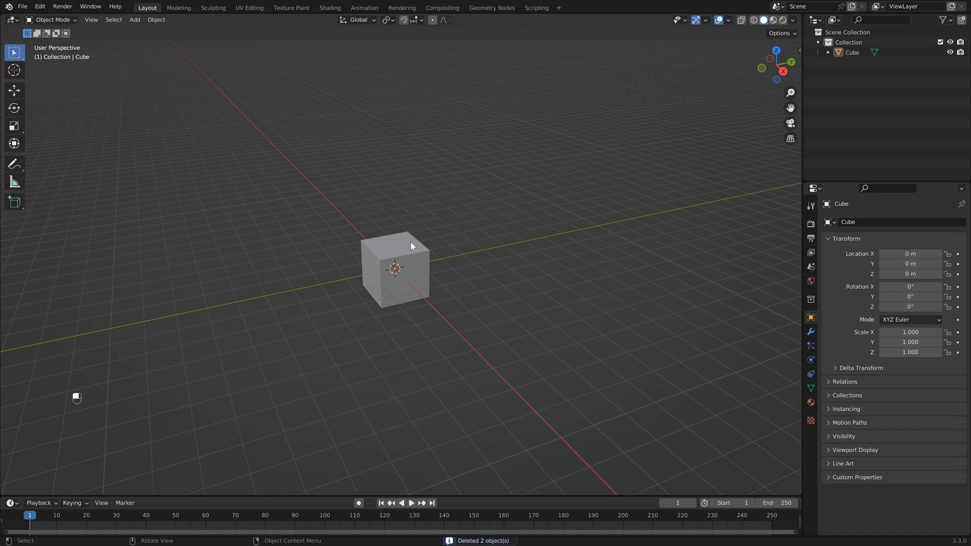
Select the cube, the only object left after deleting the camera and light
click(395, 269)
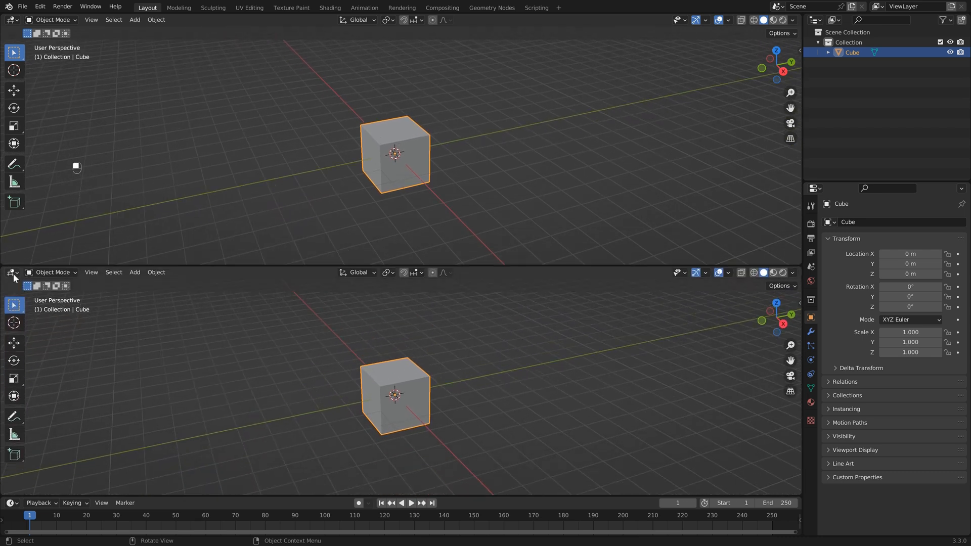
Turn the lower area into a Geometry Node Editor and create a new node tree on the cube
click(11, 272)
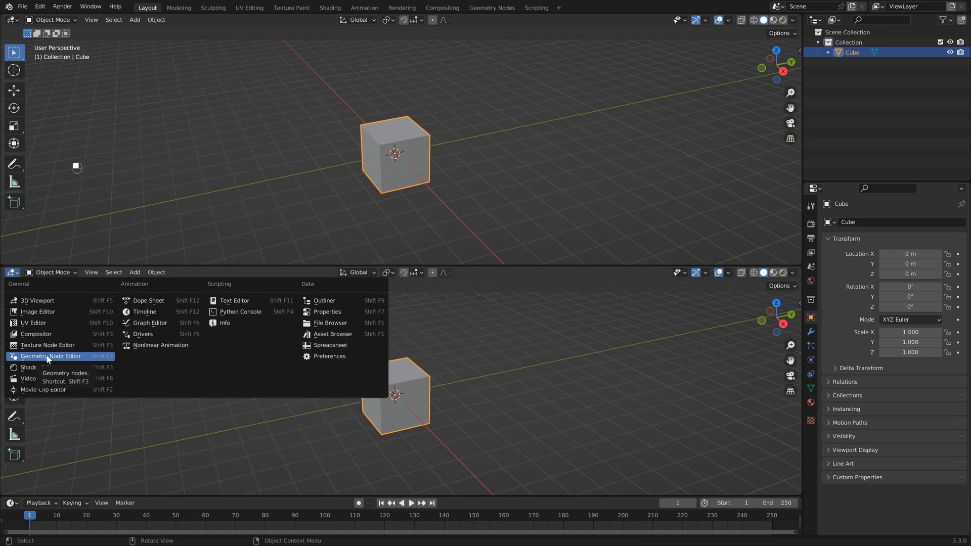
click(51, 356)
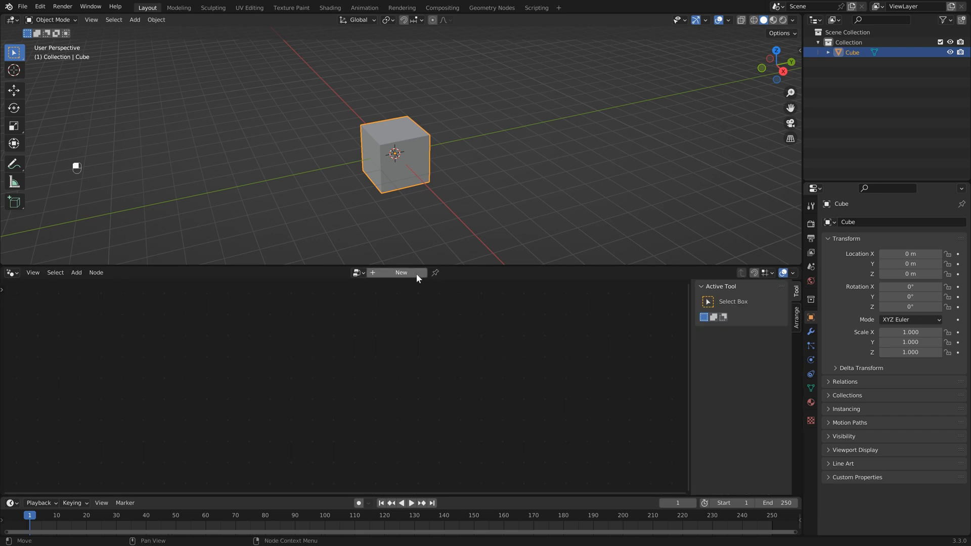
click(400, 273)
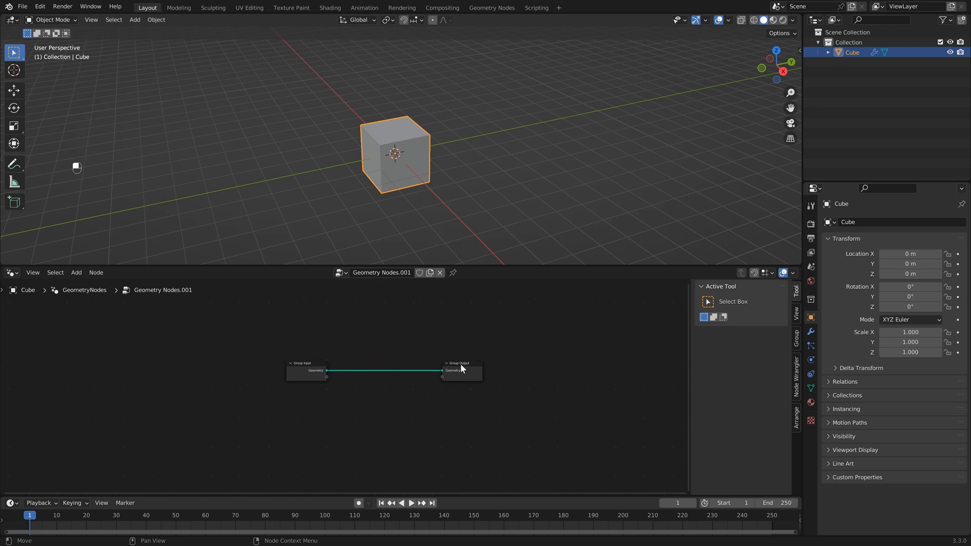
Delete the Group Input node so the cube vanishes from the viewport
click(306, 369)
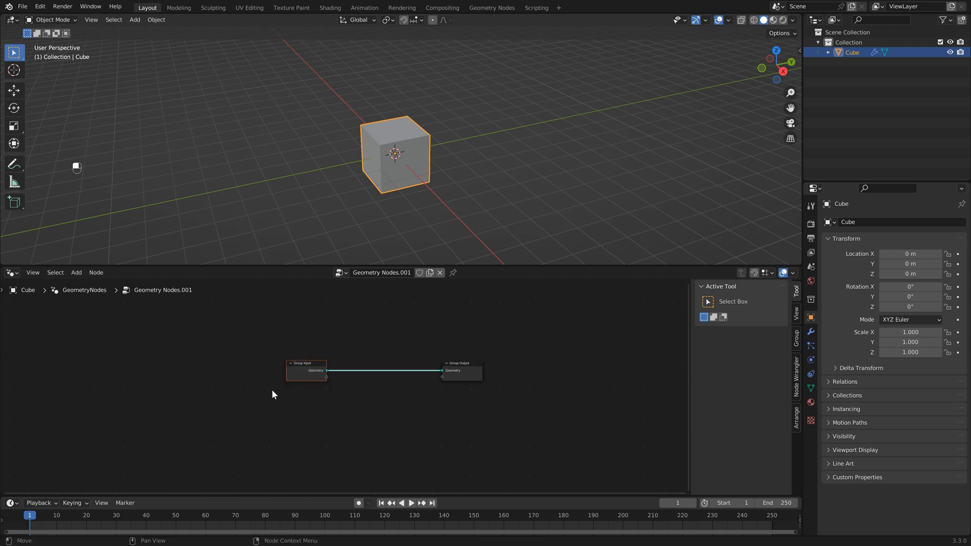
key(X)
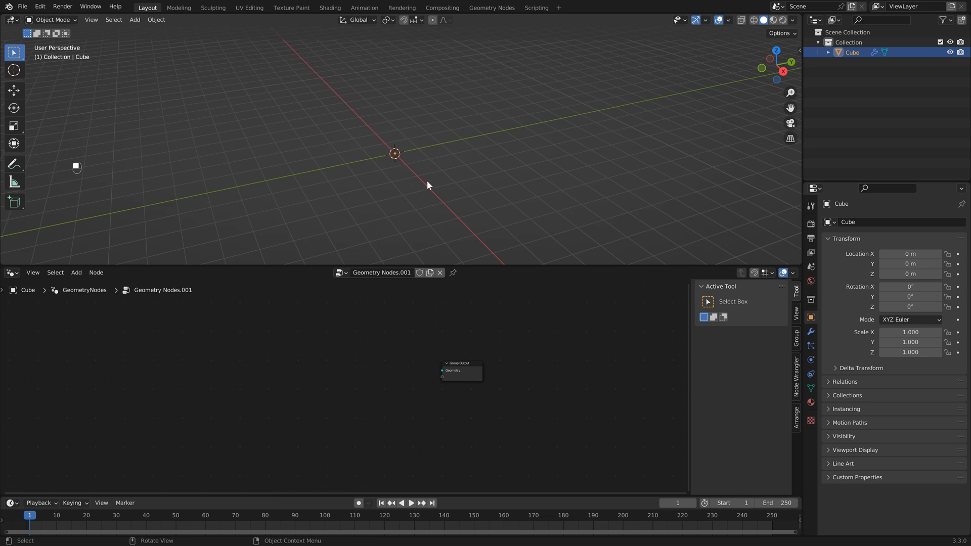
mouse_move(336, 182)
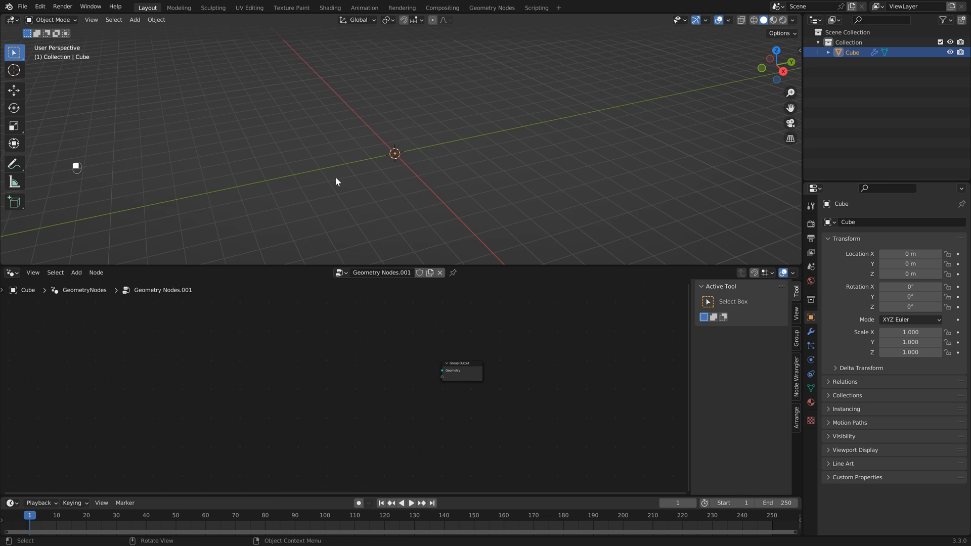
mouse_move(408, 218)
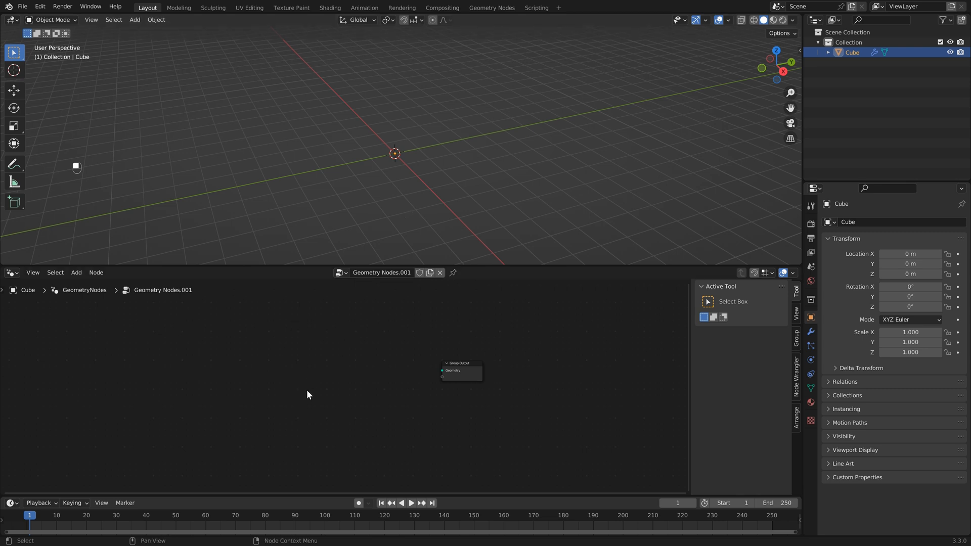
mouse_move(338, 398)
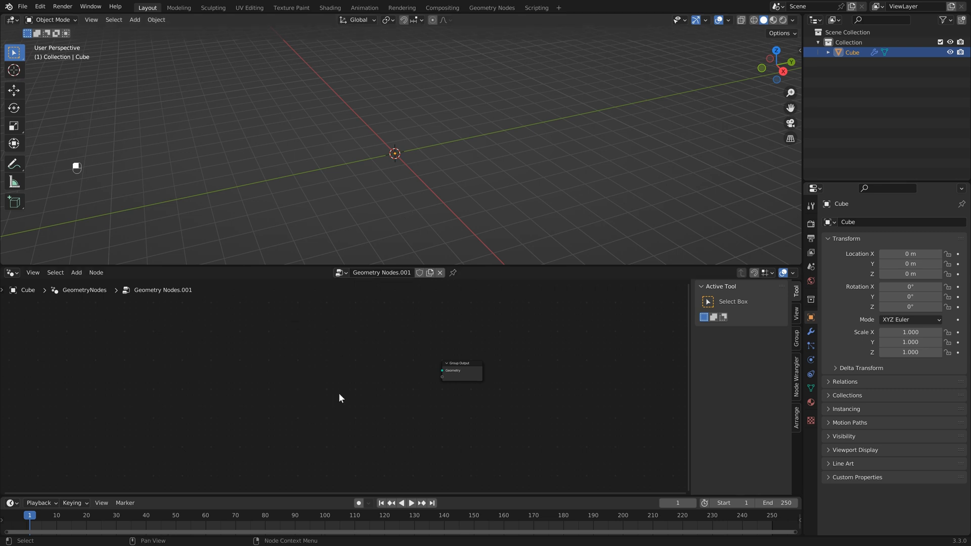
mouse_move(303, 370)
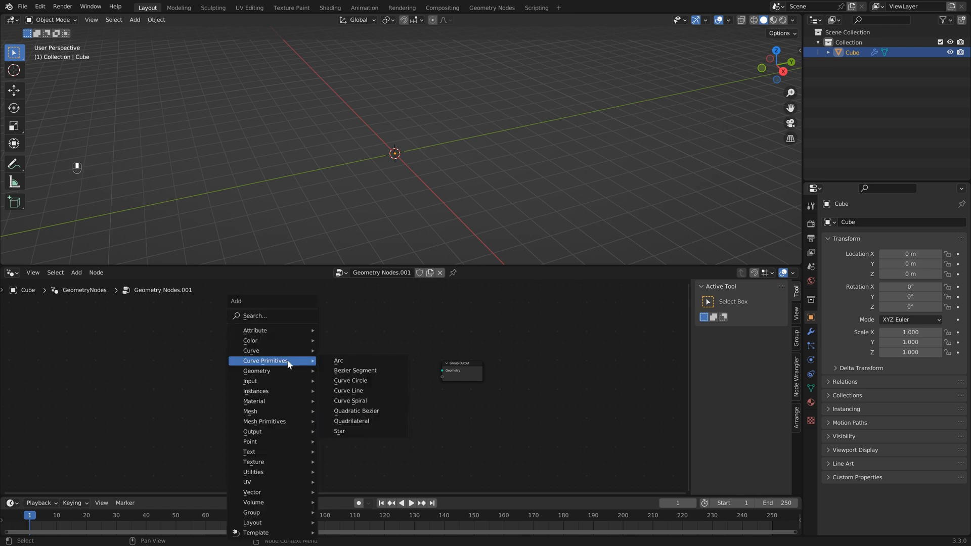
mouse_move(356, 362)
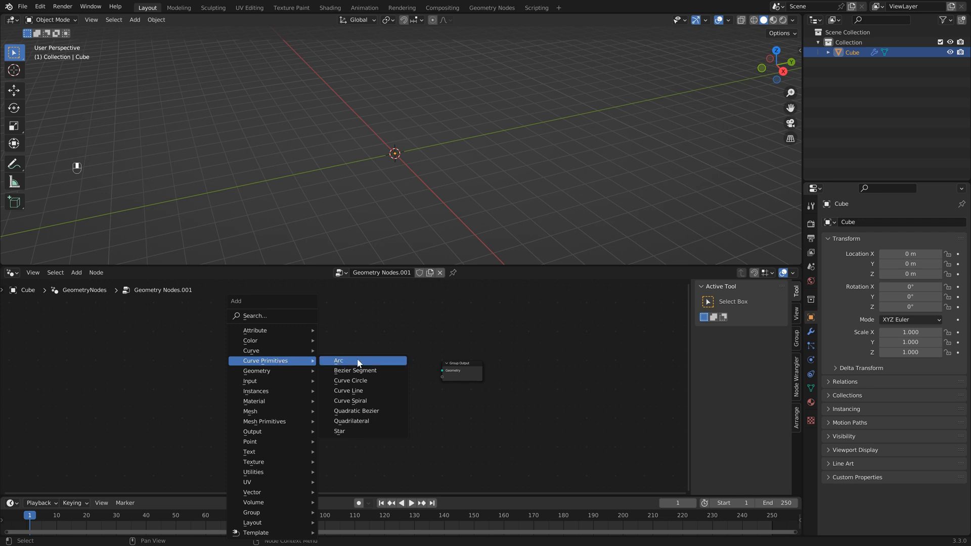
Add a Star curve primitive and wire its Curve output into the Group Output
click(339, 431)
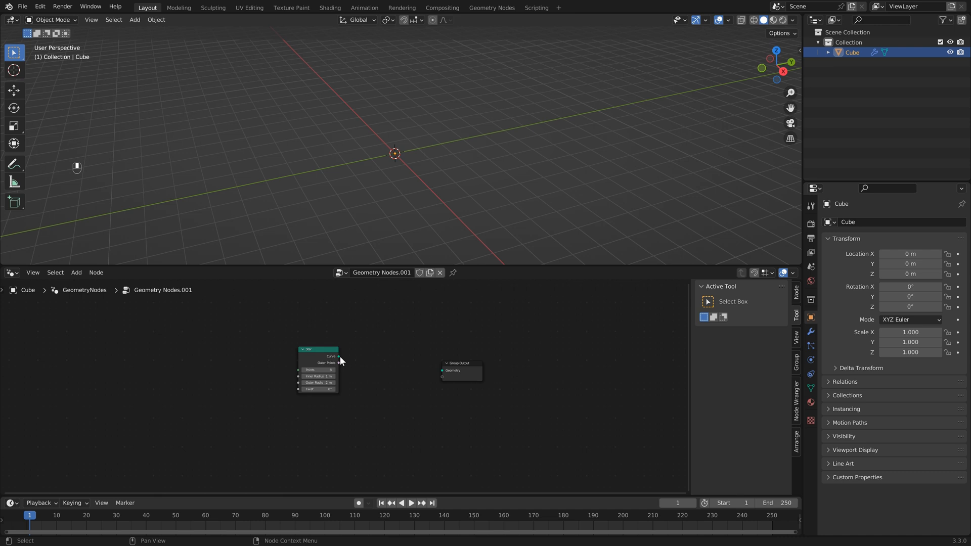
drag(339, 356, 442, 371)
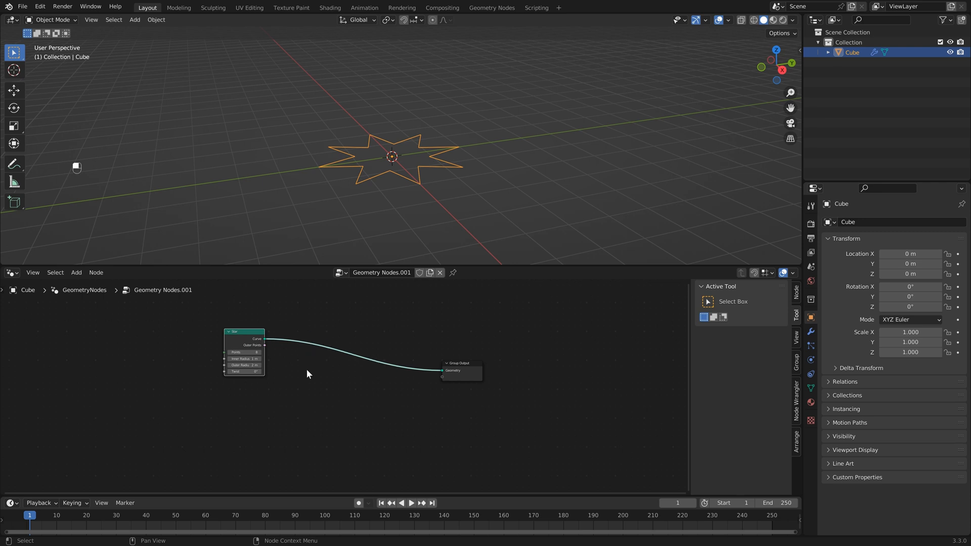
mouse_move(318, 327)
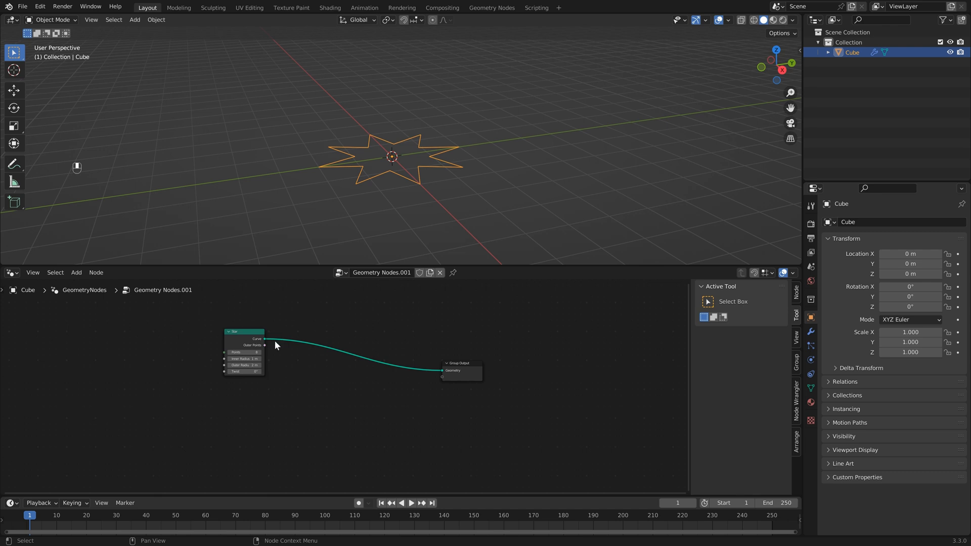
Insert a Fill Curve node between the Star and Group Output so the star becomes solid
key(shift+a)
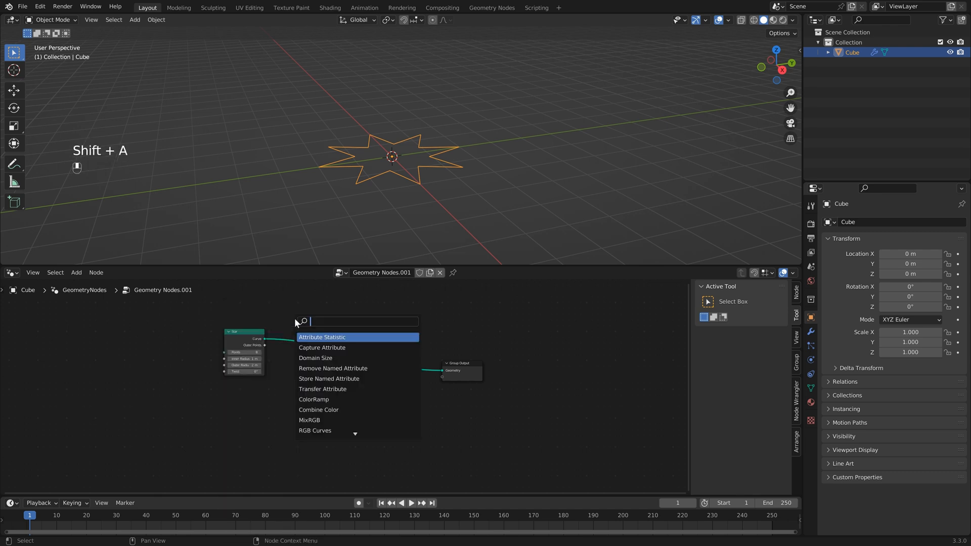
text(fi)
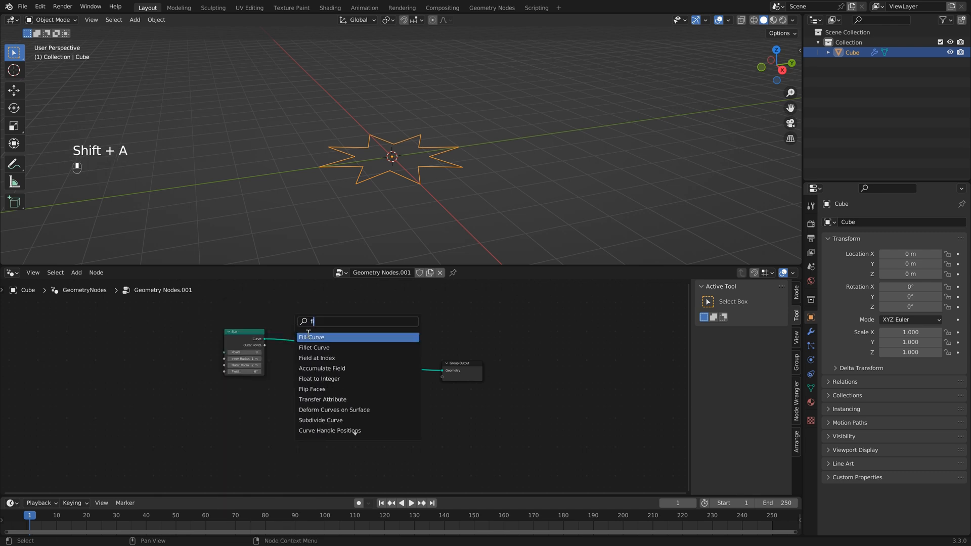
click(311, 337)
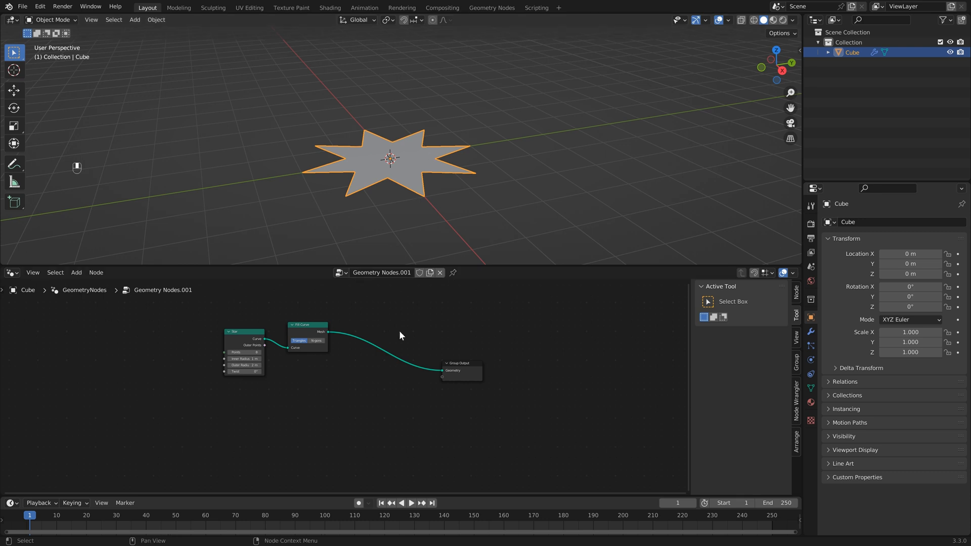
key(shift+a)
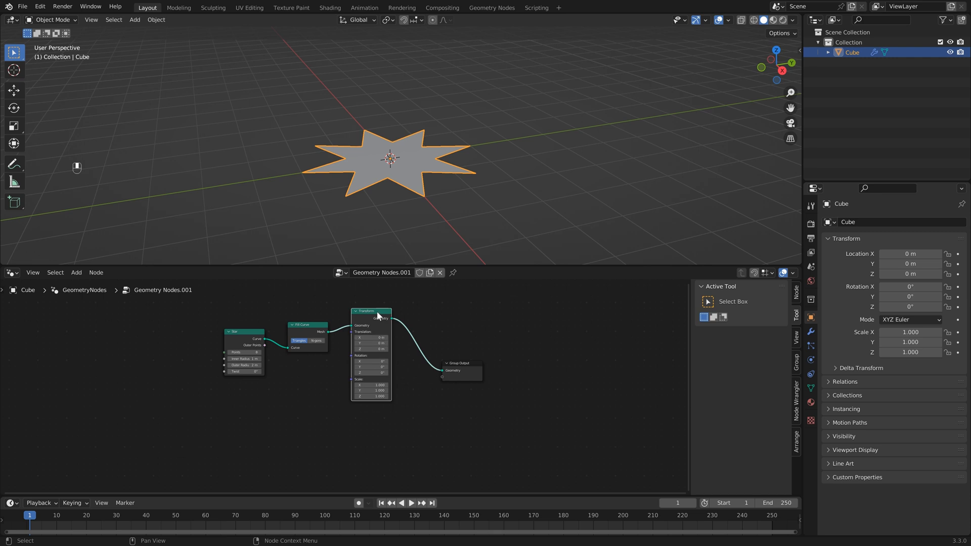
mouse_move(372, 364)
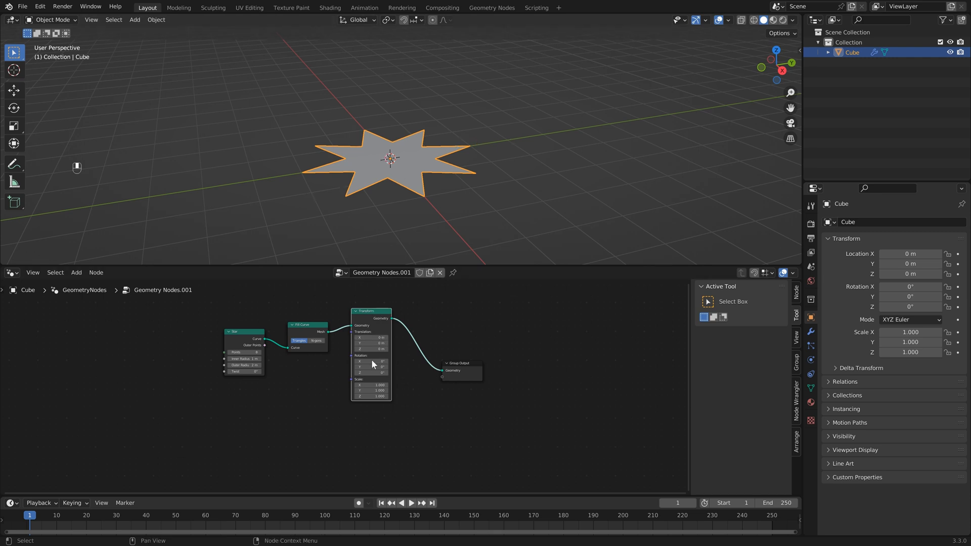
Set the Transform node's Y rotation to 90° so the star stands upright
click(371, 366)
text(90)
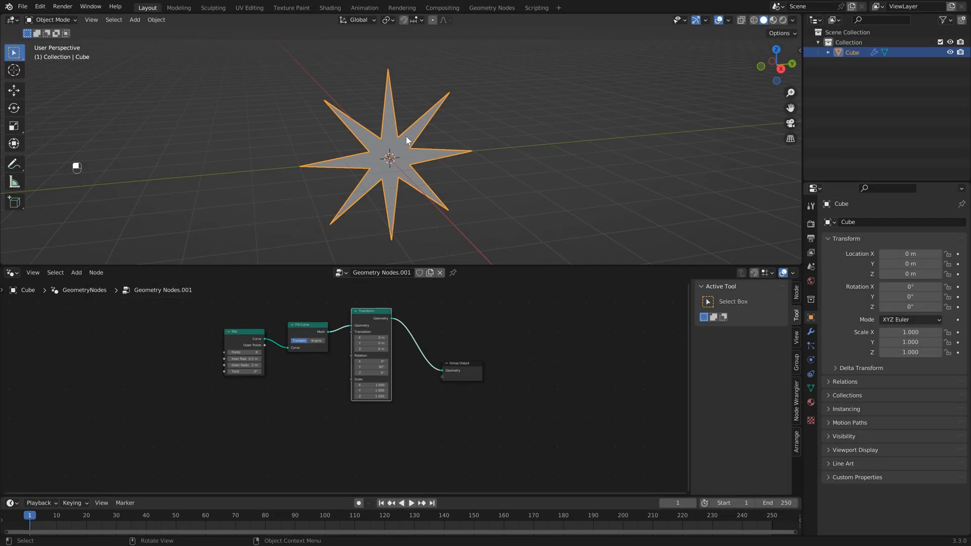
mouse_move(413, 146)
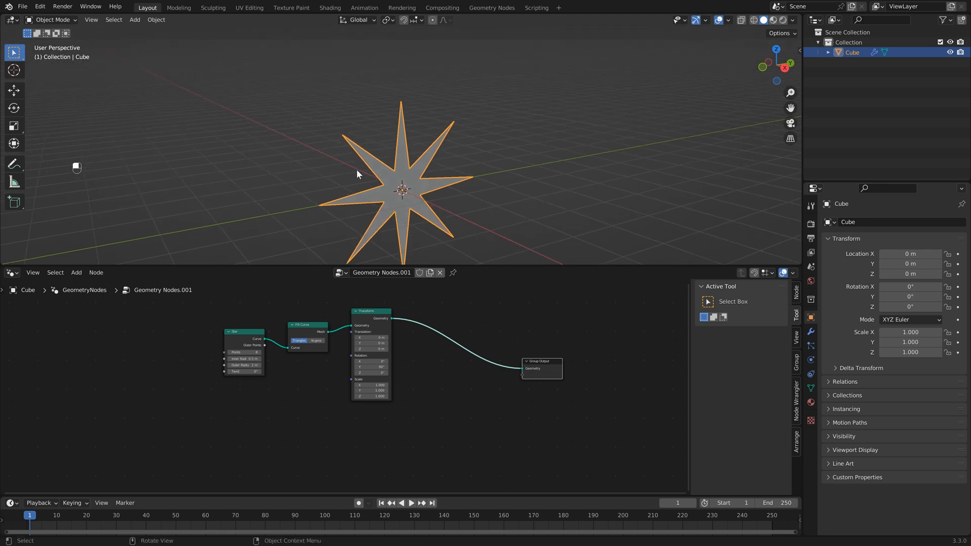
mouse_move(353, 184)
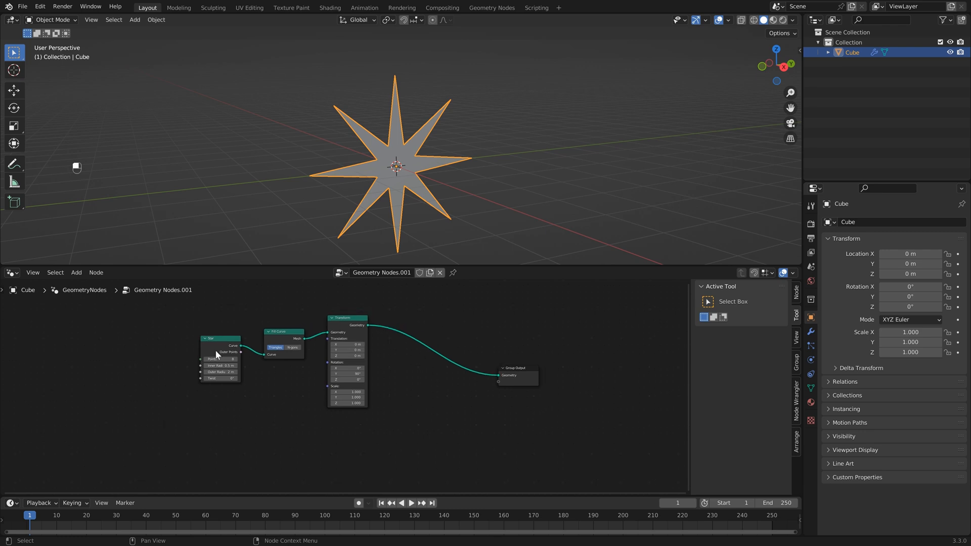
mouse_move(322, 348)
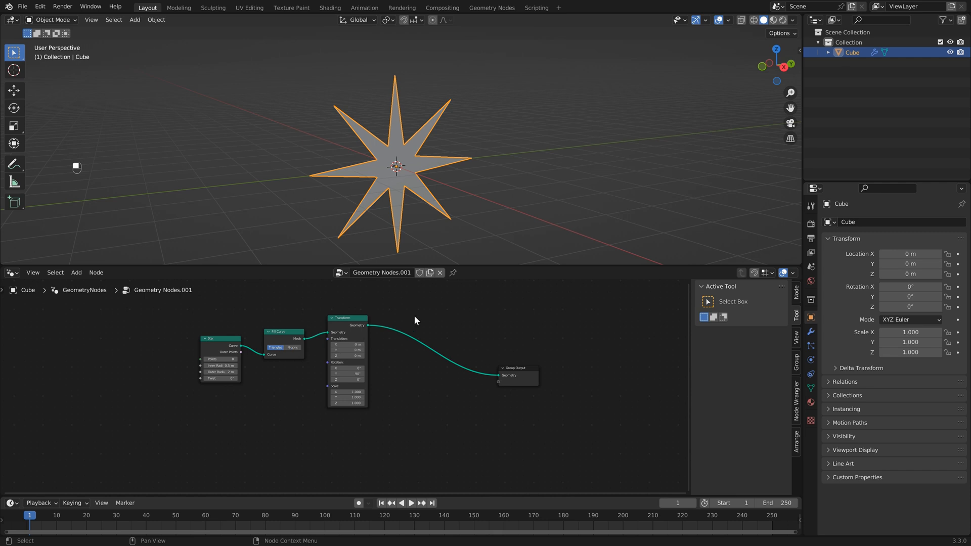
Bring up the node search to add another node after Transform
key(shift+a)
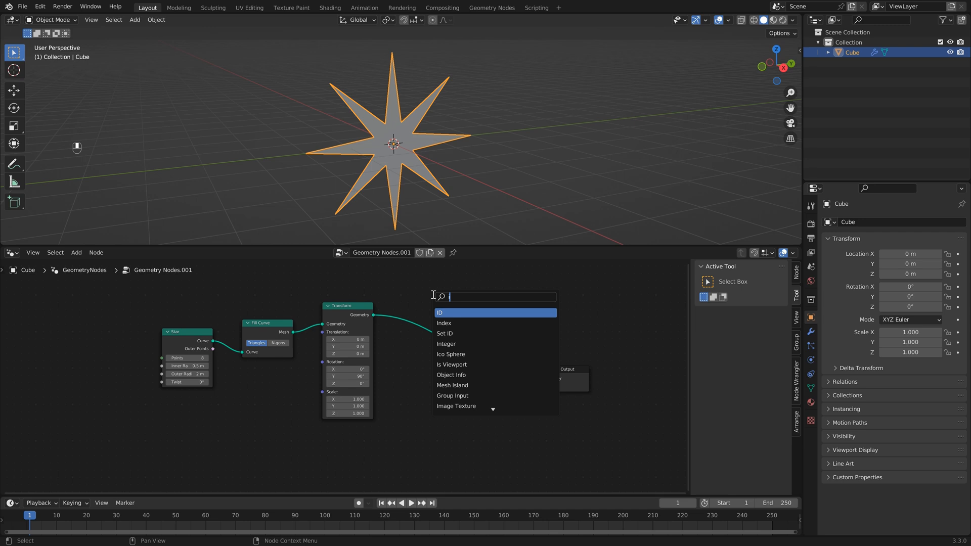
Search 'insta' and drop Instance on Points onto the Transform–Group Output link
text(insta)
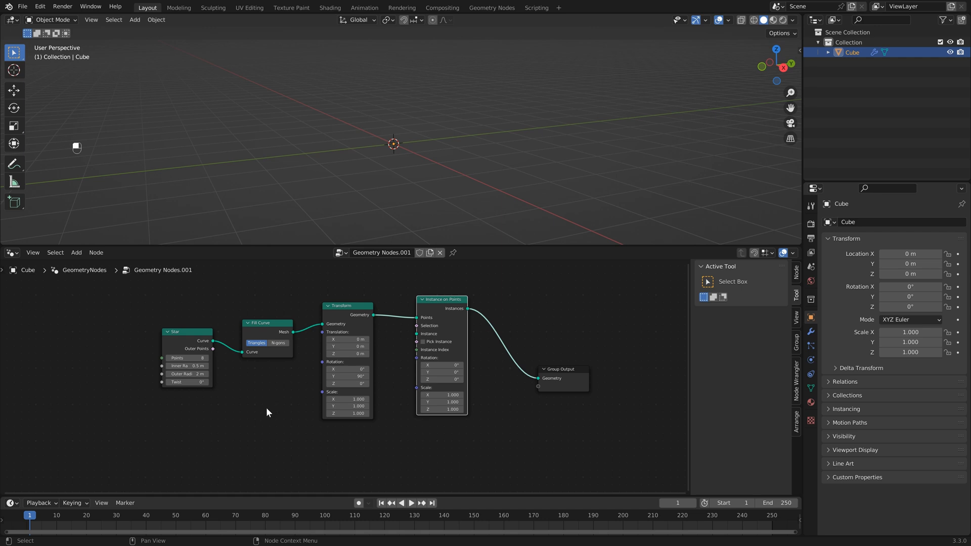
drag(441, 299, 442, 303)
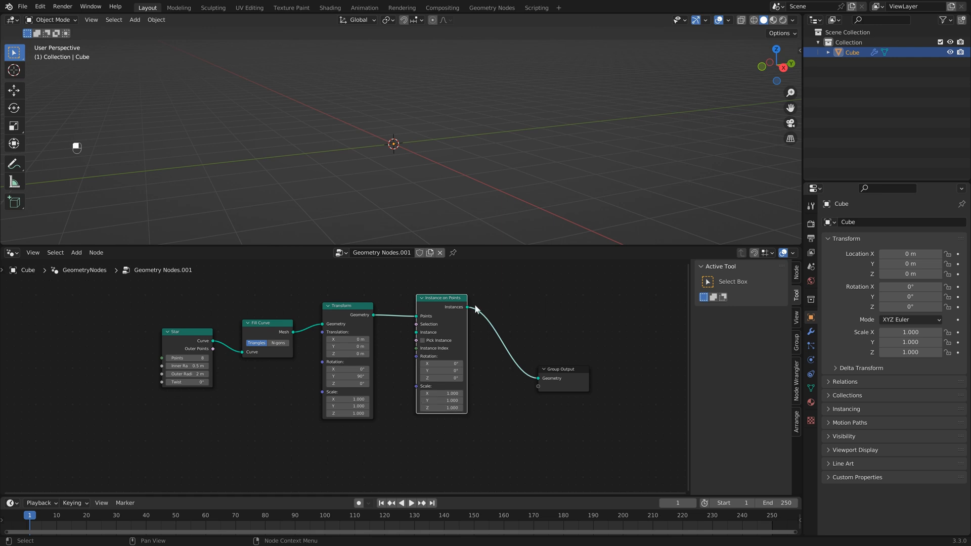
mouse_move(232, 431)
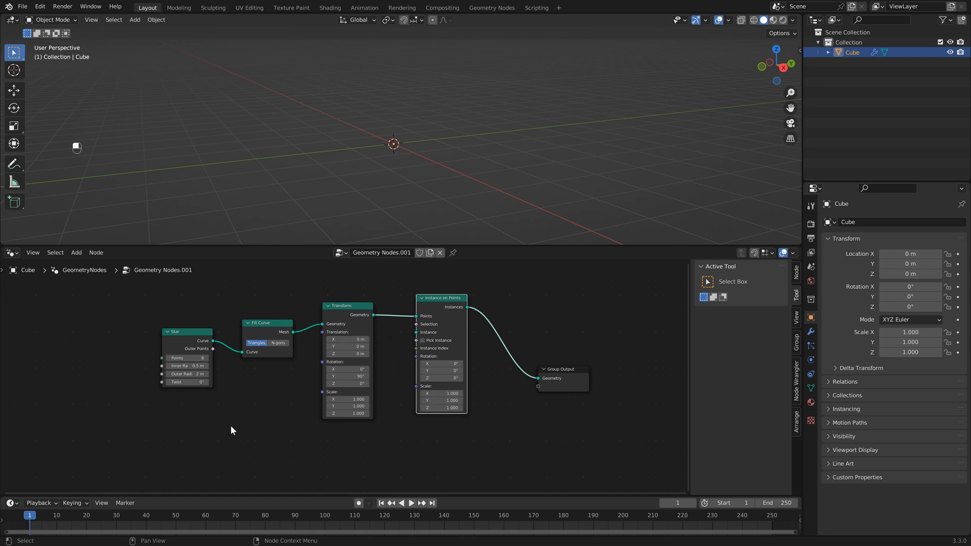
text(uv)
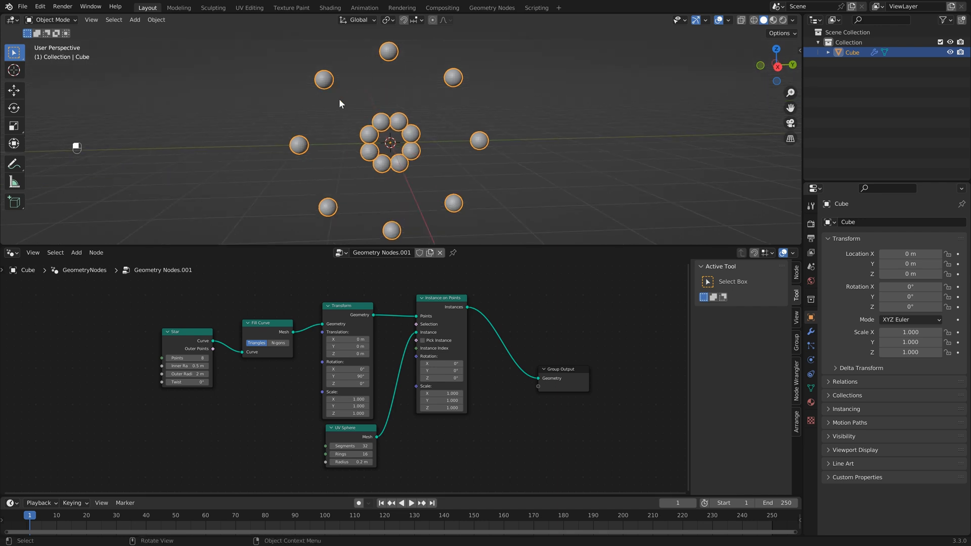
mouse_move(425, 158)
text(res)
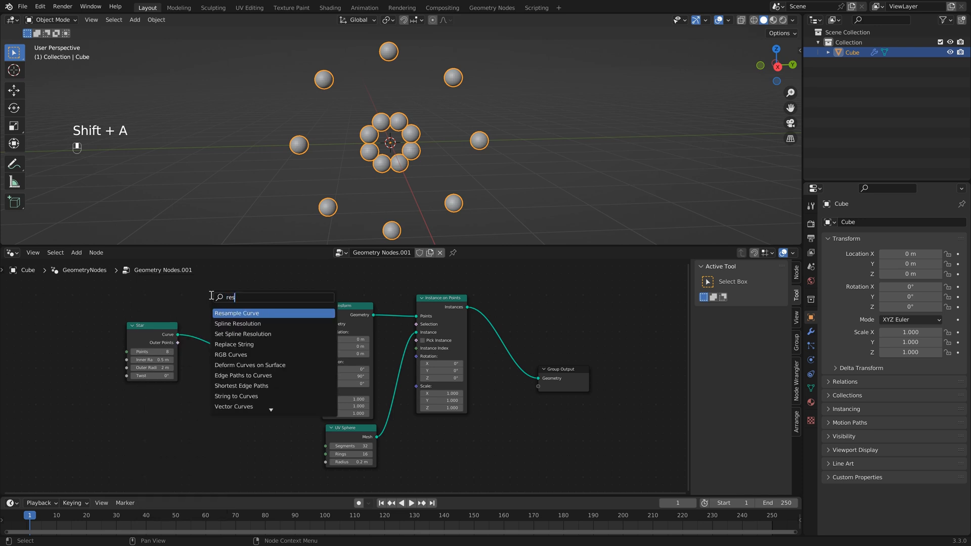
click(237, 314)
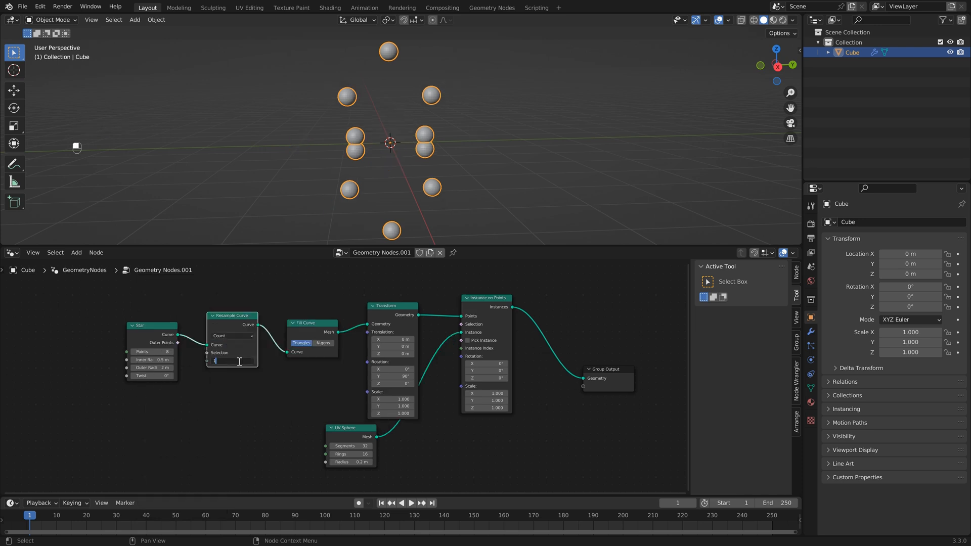
text(100)
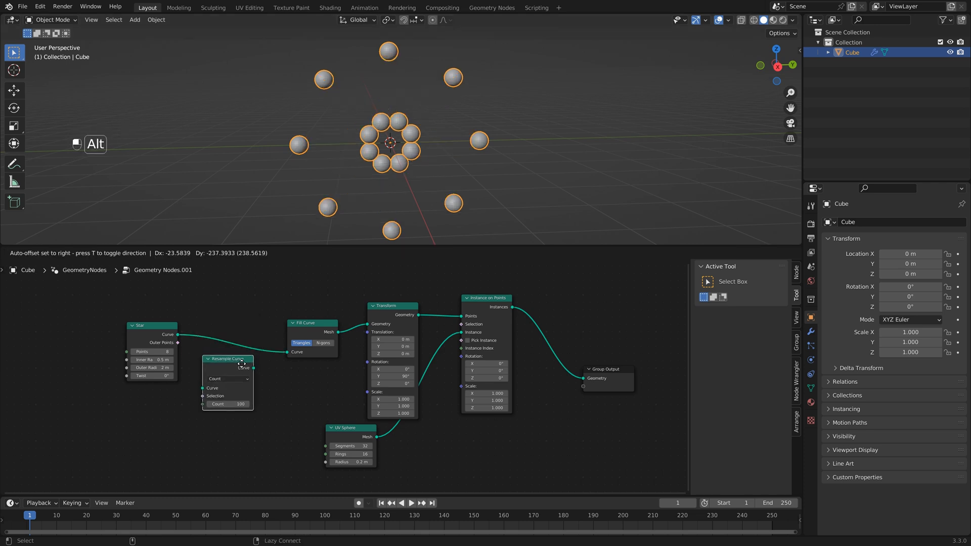
key(Delete)
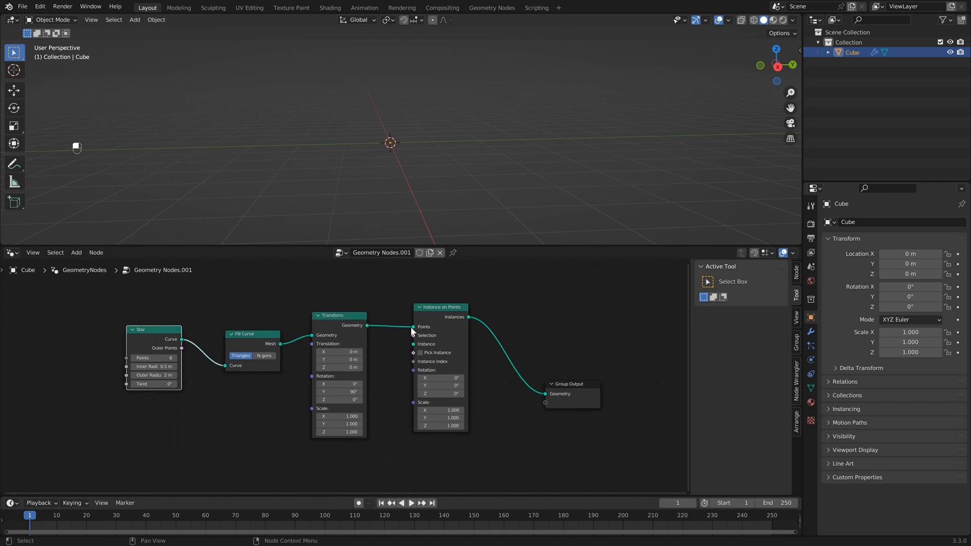
Add a Mesh Line node and feed its points into Instance on Points with the star as instance
drag(366, 326, 413, 335)
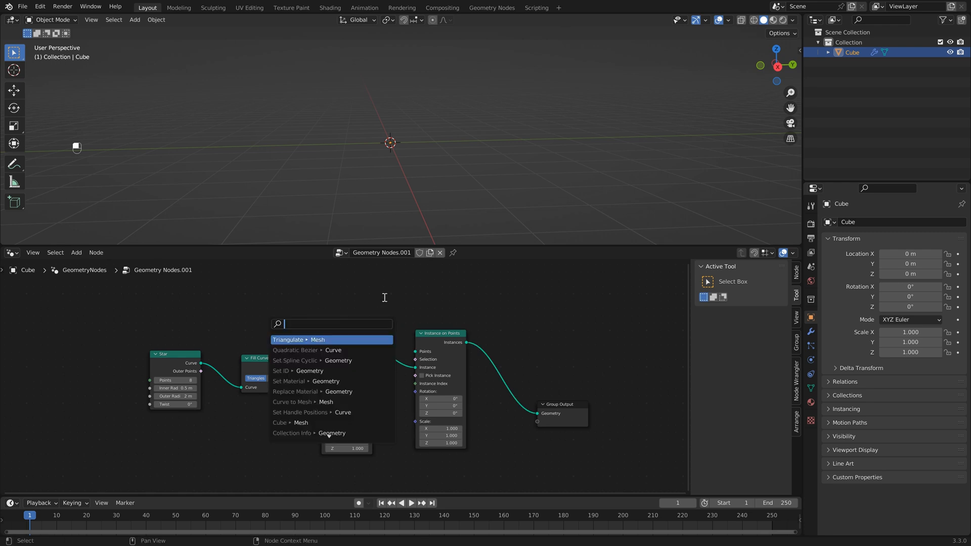
click(299, 339)
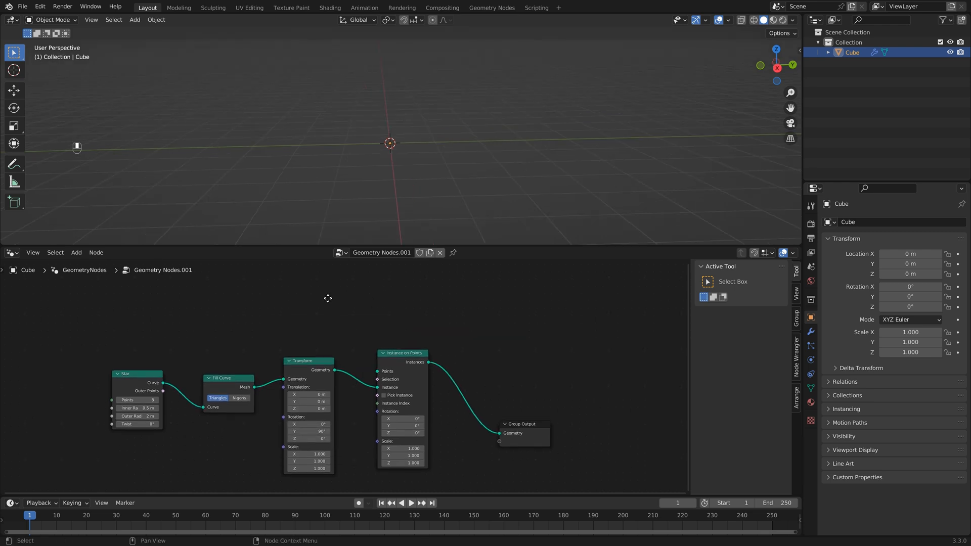
key(shift+a)
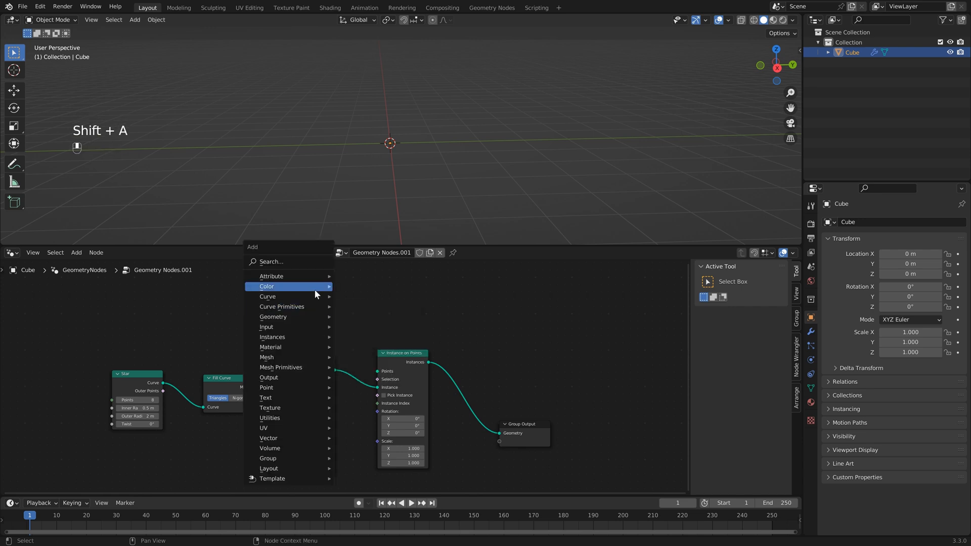
mouse_move(279, 368)
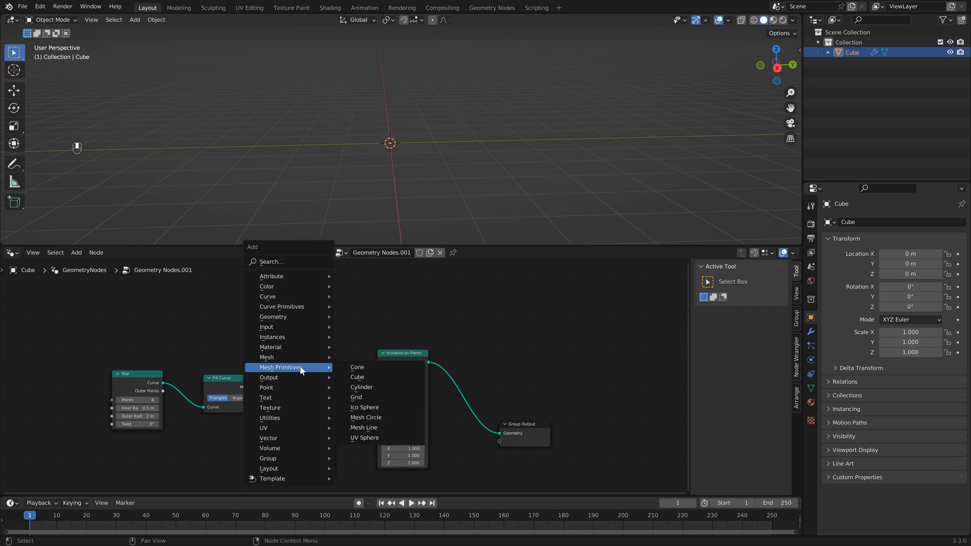
mouse_move(364, 428)
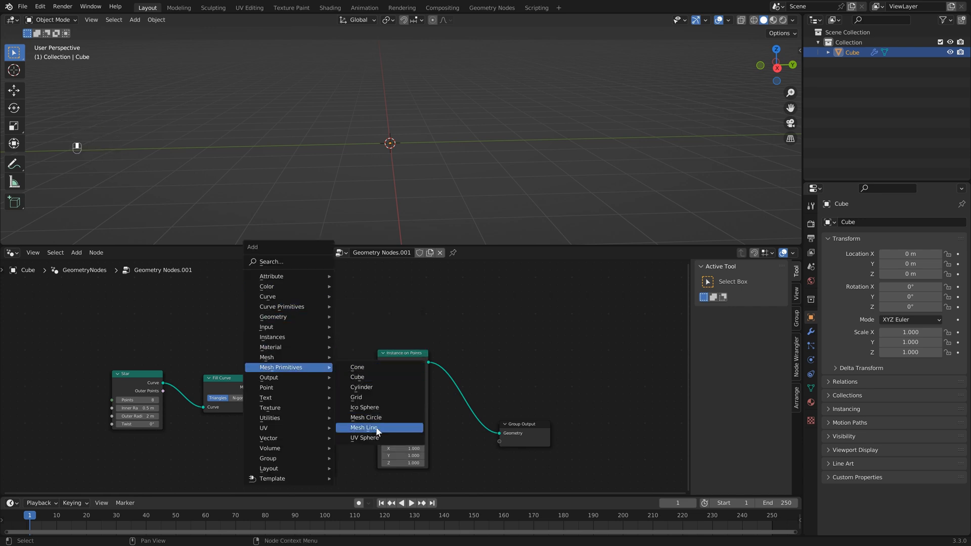
click(364, 428)
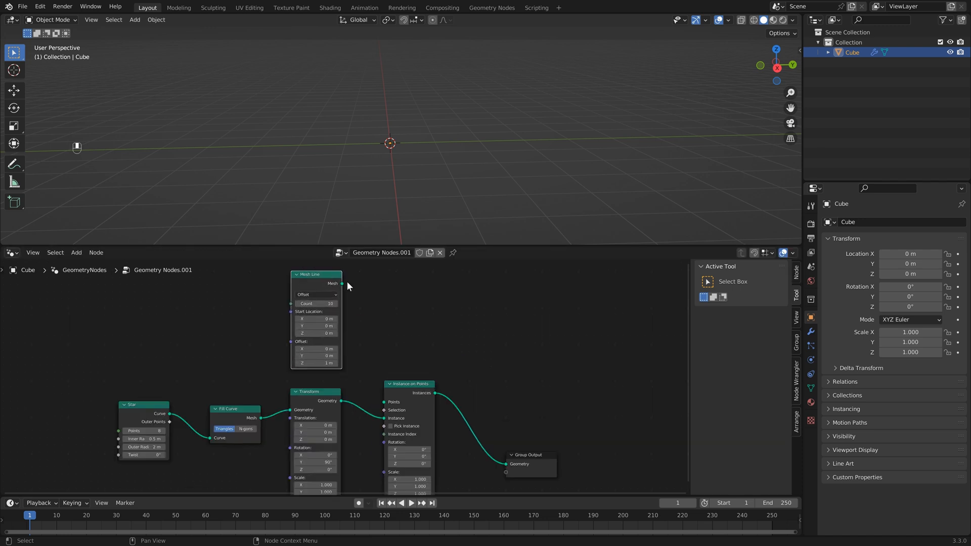
drag(342, 283, 387, 402)
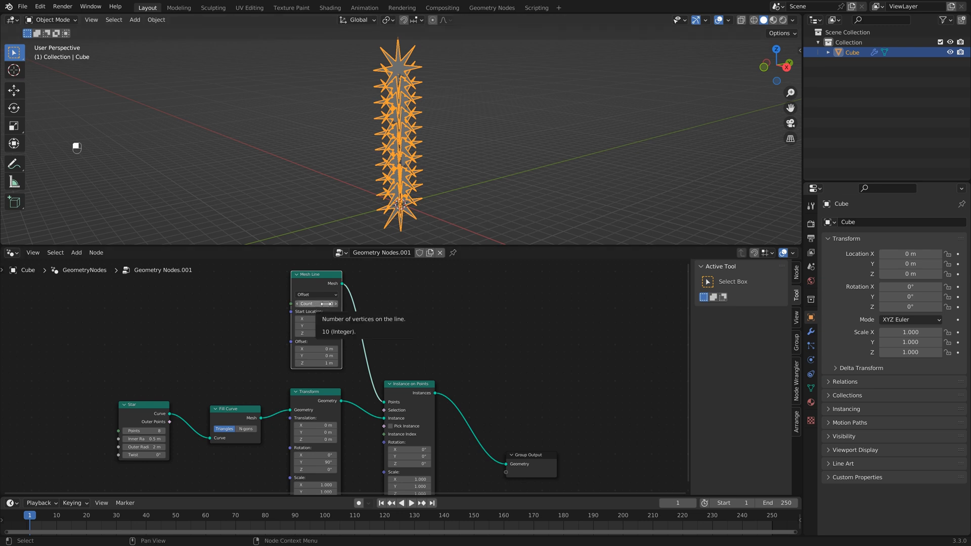
mouse_move(315, 362)
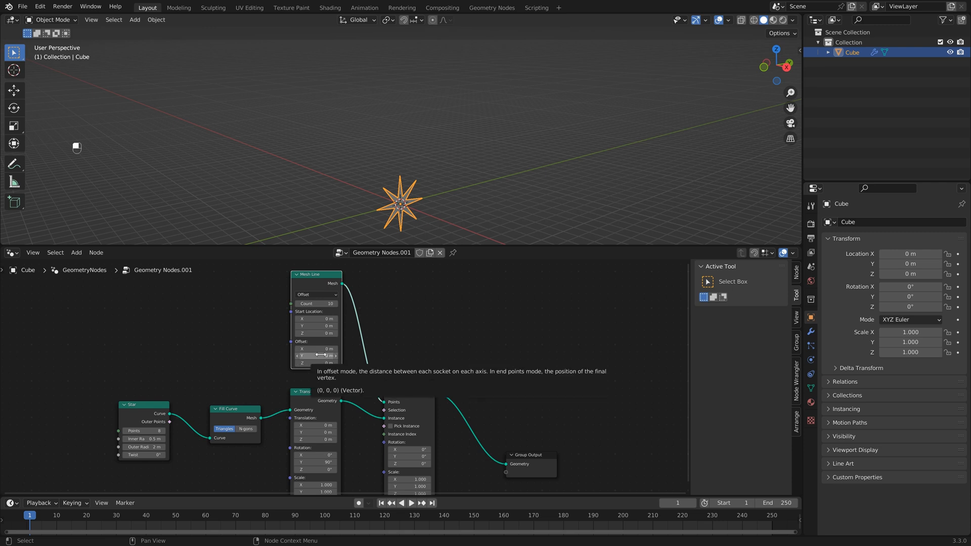
Set the Mesh Line's X offset to -1 m so the stars line up along X
click(315, 349)
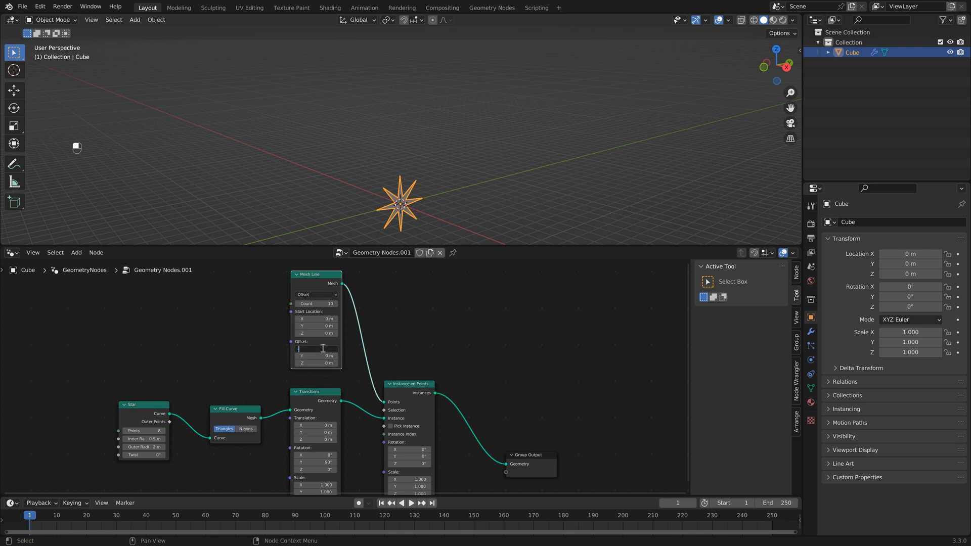
text(1 m)
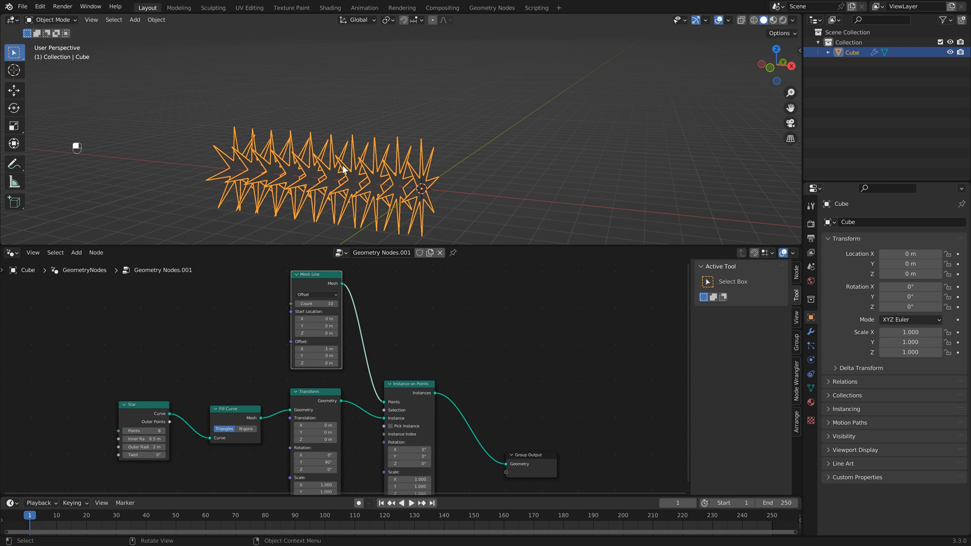
mouse_move(254, 179)
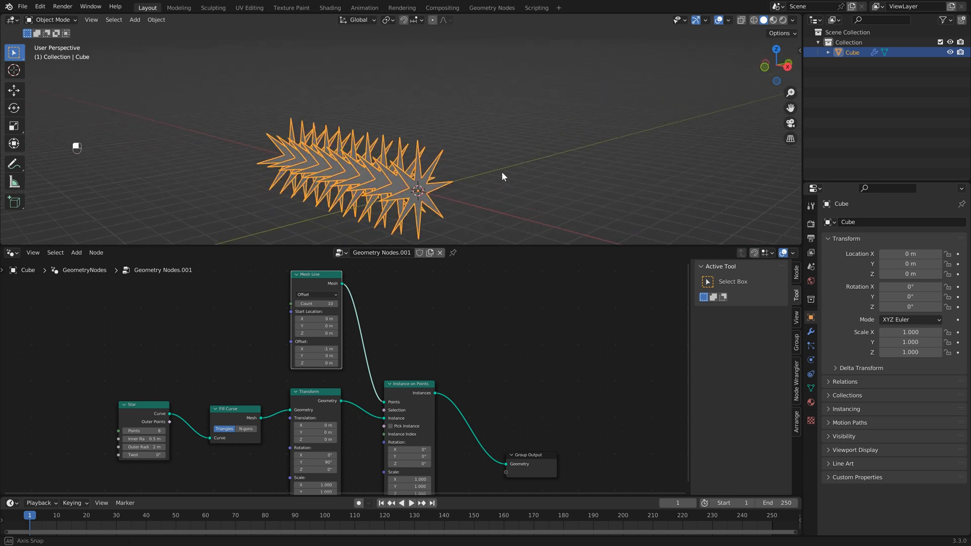
Raise the Mesh Line point count to stretch the row into many more stars
drag(502, 176, 439, 157)
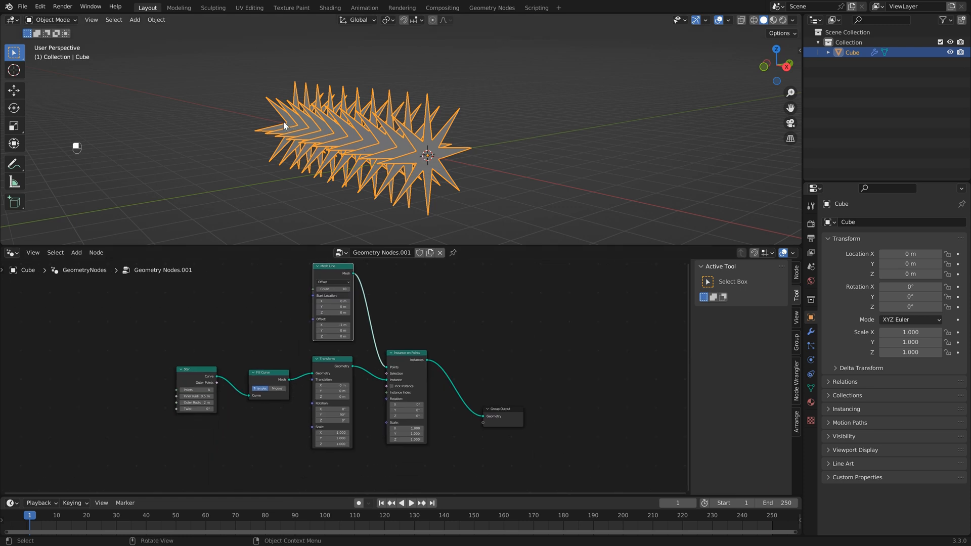
mouse_move(304, 137)
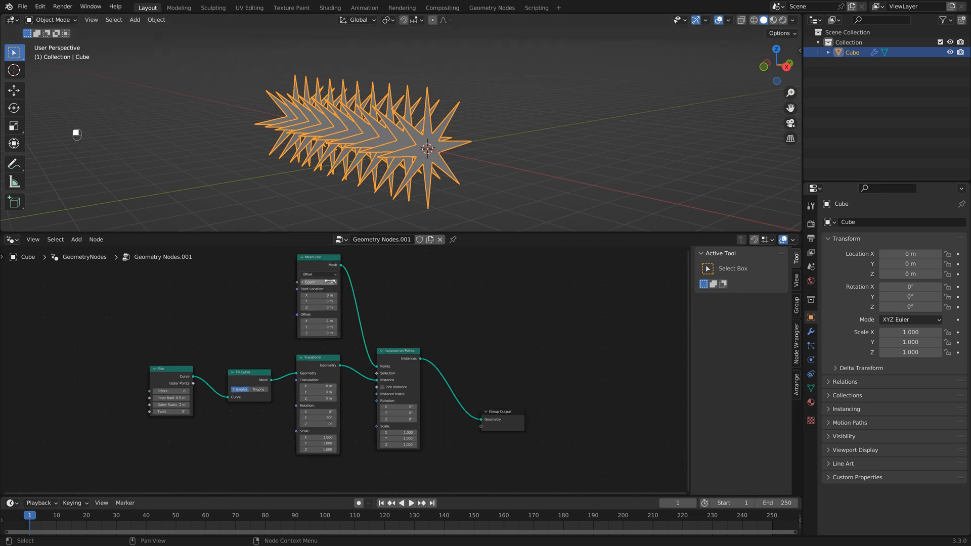
click(317, 281)
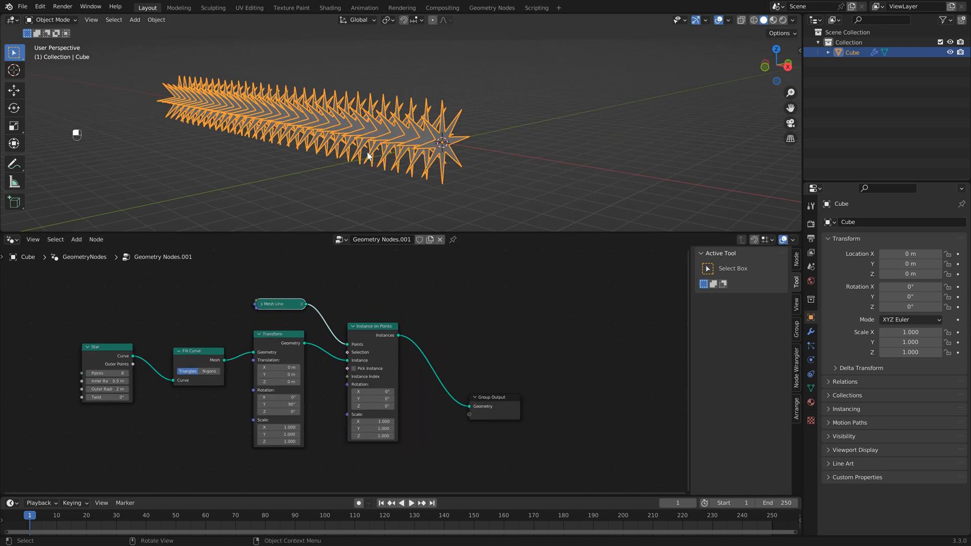
mouse_move(369, 157)
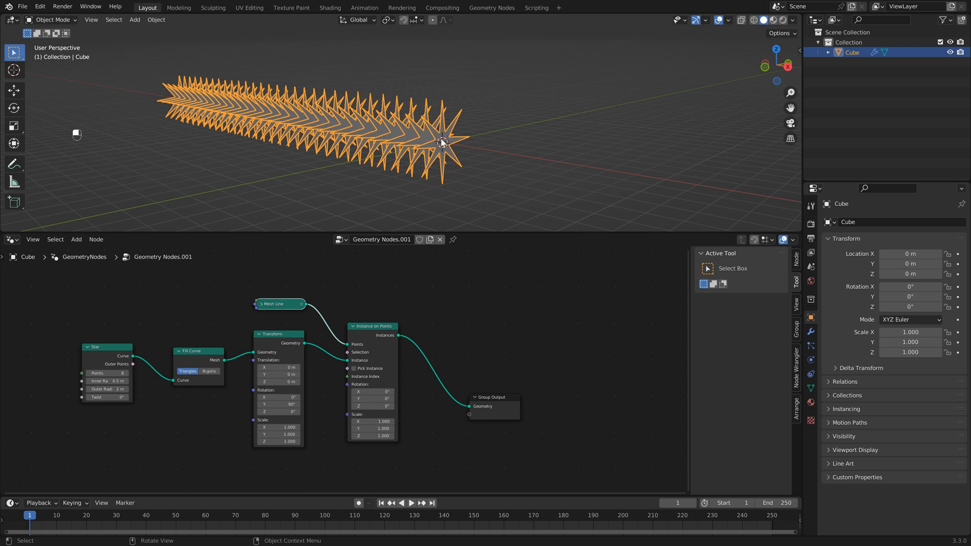
mouse_move(309, 127)
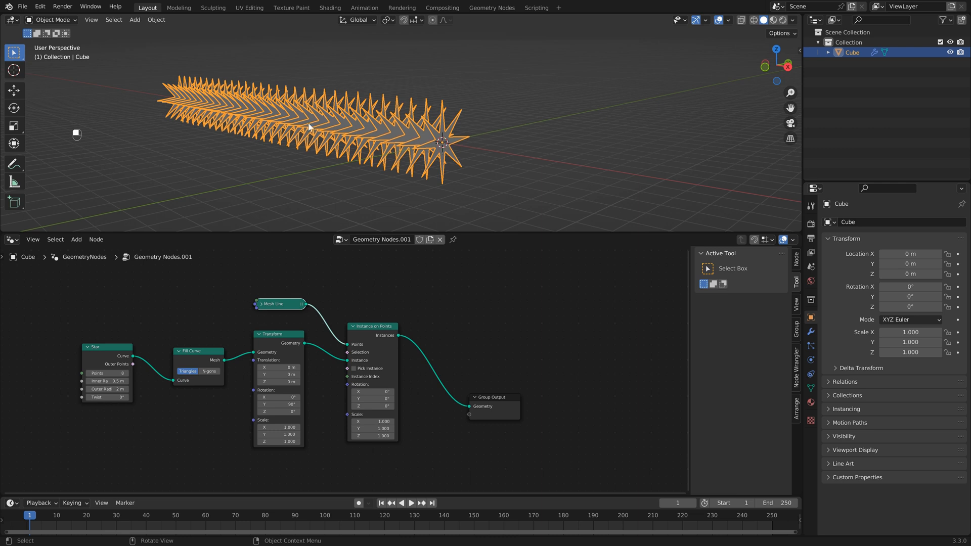
mouse_move(251, 89)
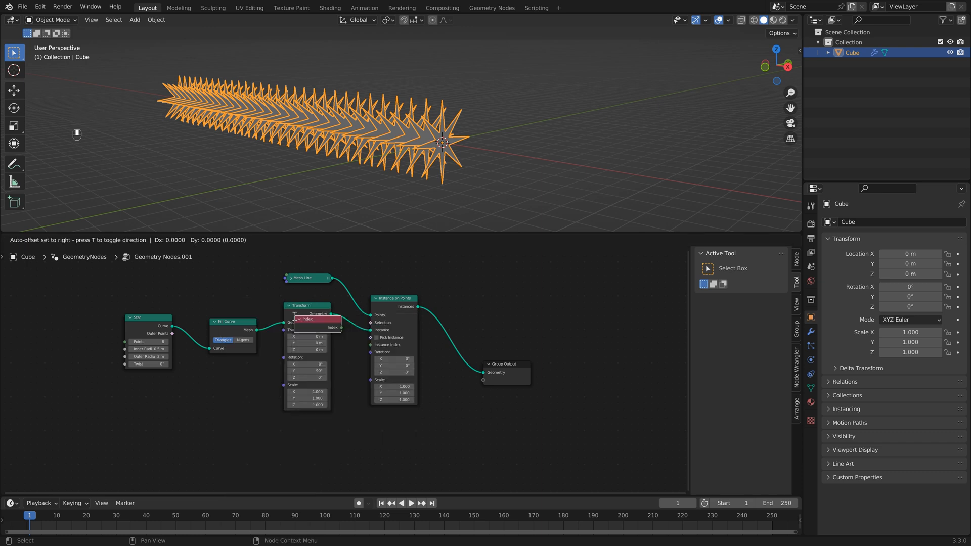
Drive Instance on Points scale from the Index node and add a Transform shrinking the result to 0.2
drag(308, 320, 305, 427)
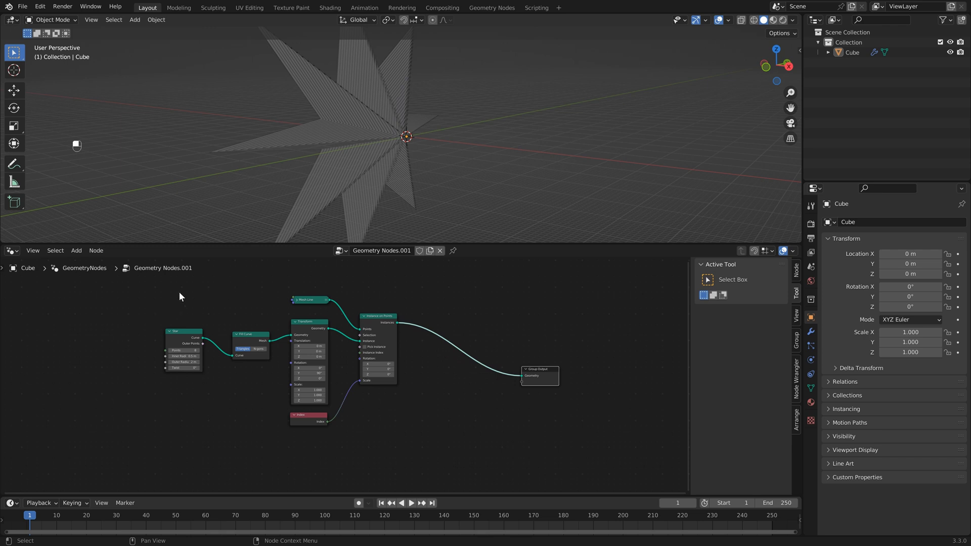
key(shift+a)
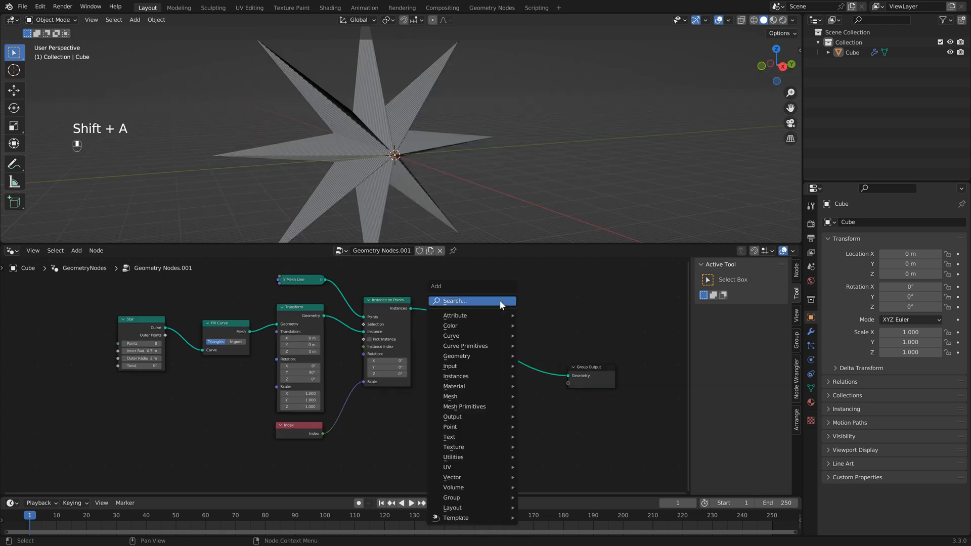
text(tra)
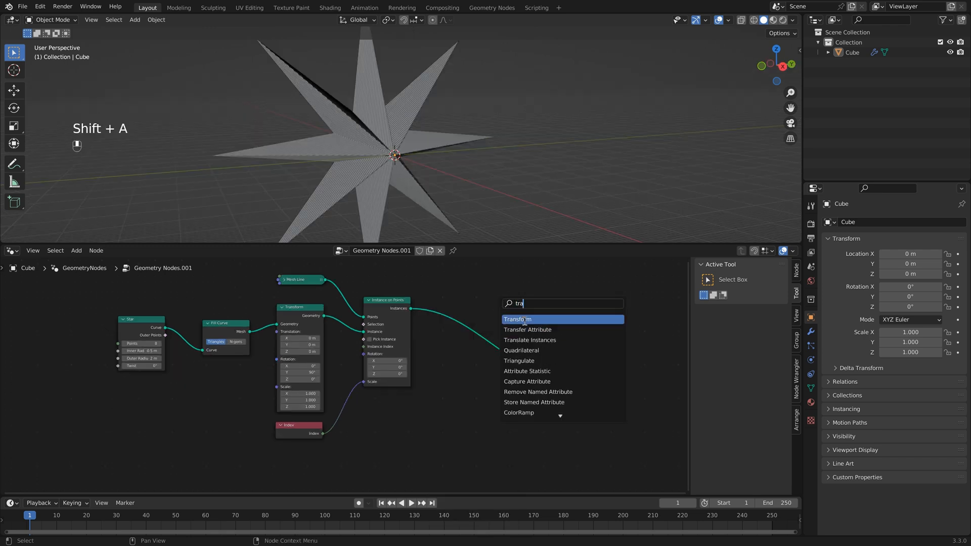
click(518, 319)
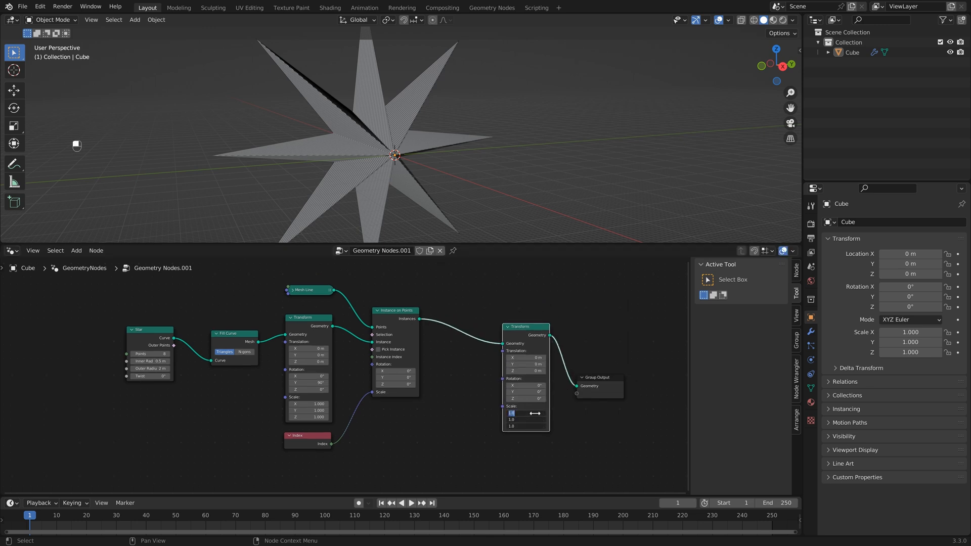
text(1)
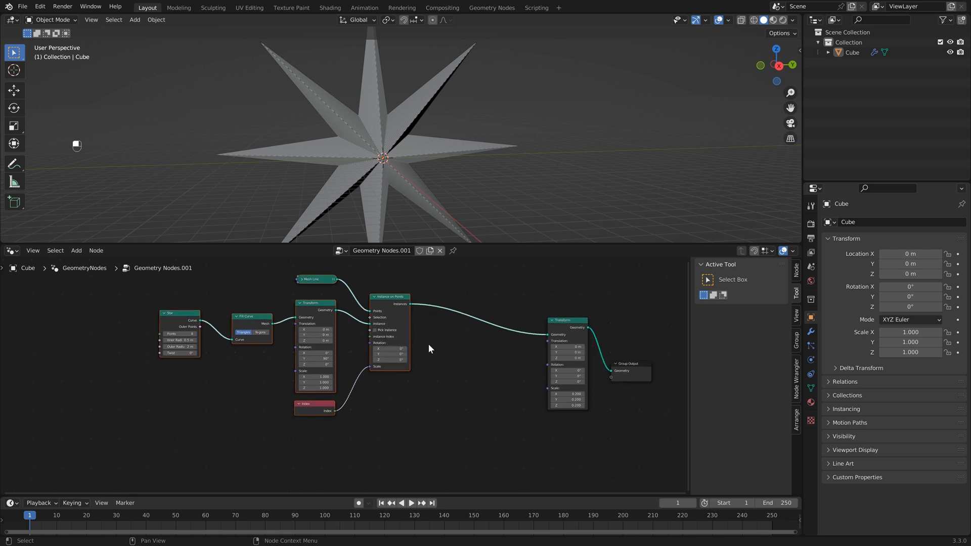
Duplicate the star chain and join both Instance on Points outputs through a Join Geometry node
key(shift+d)
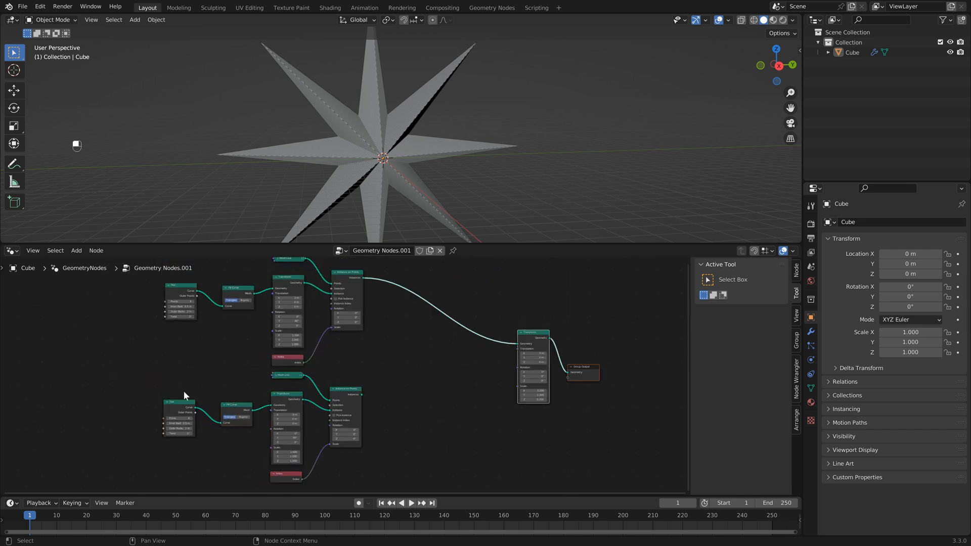
key(shift+a)
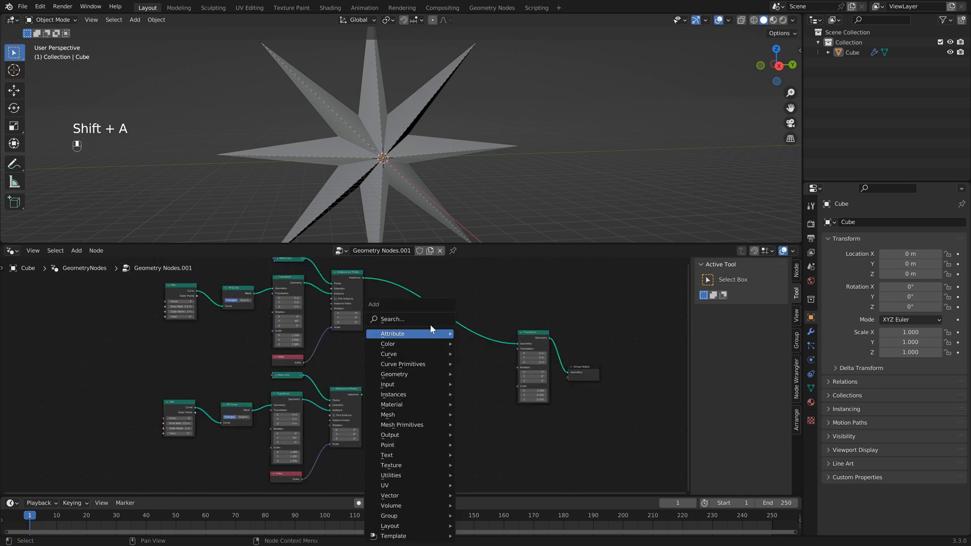
text(jo)
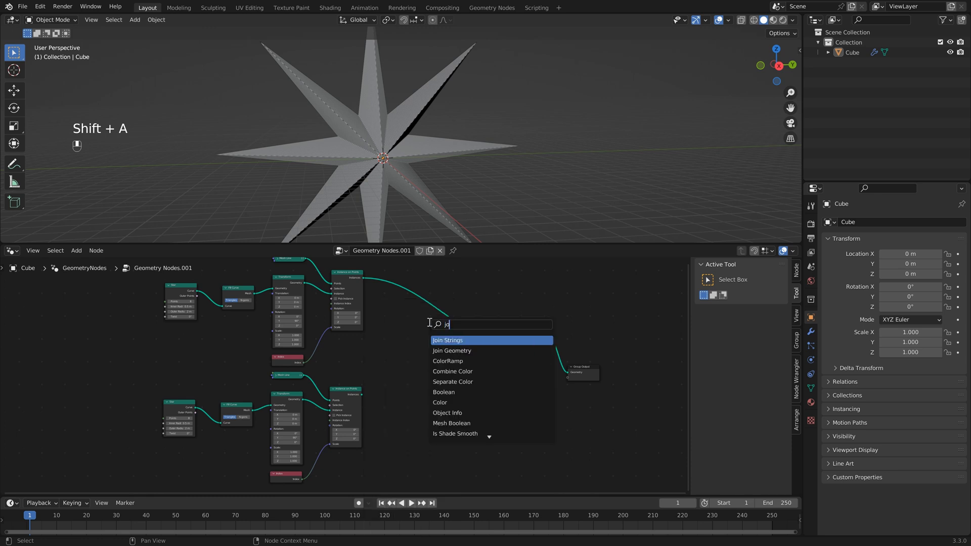
click(452, 350)
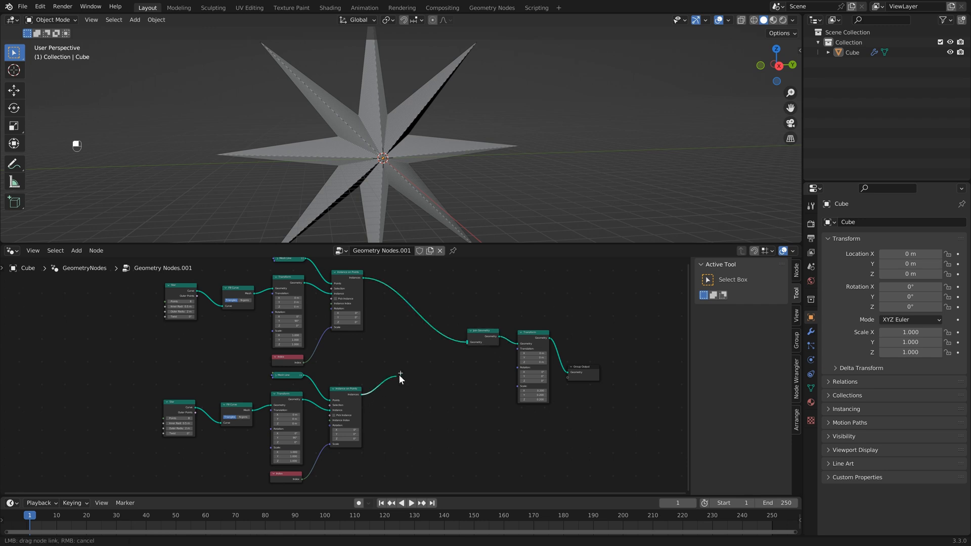
drag(400, 378, 470, 341)
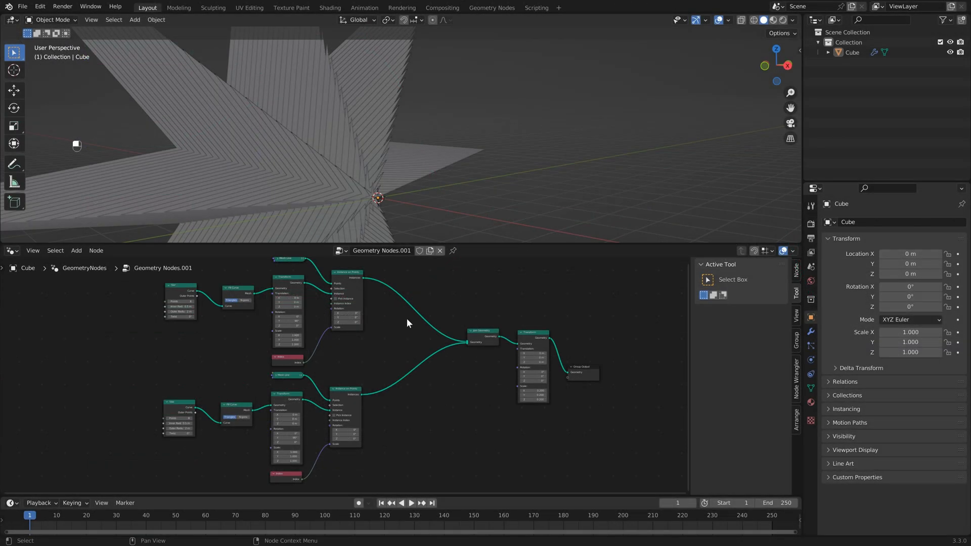
Insert a Transform after the second Instance on Points to offset that layer 0.5 m in X
key(shift+a)
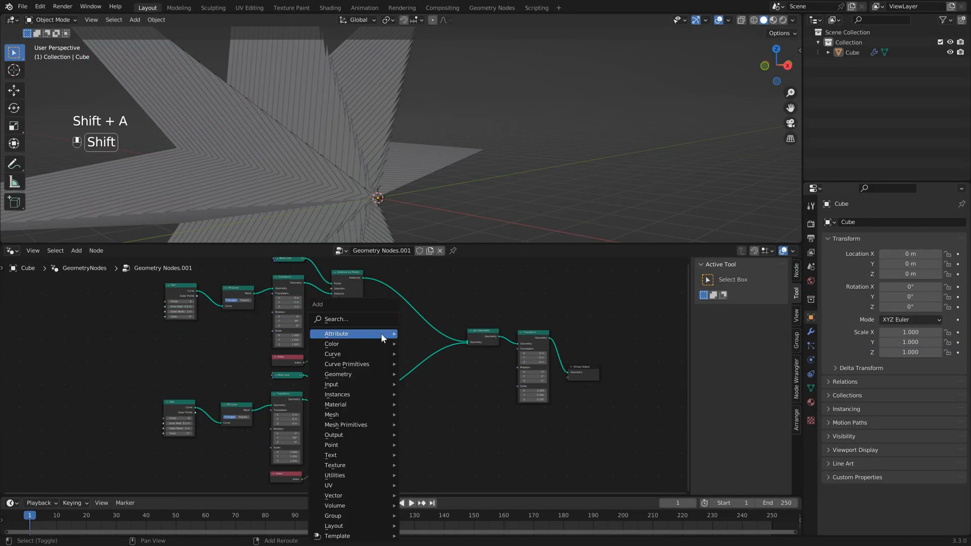
text(tra)
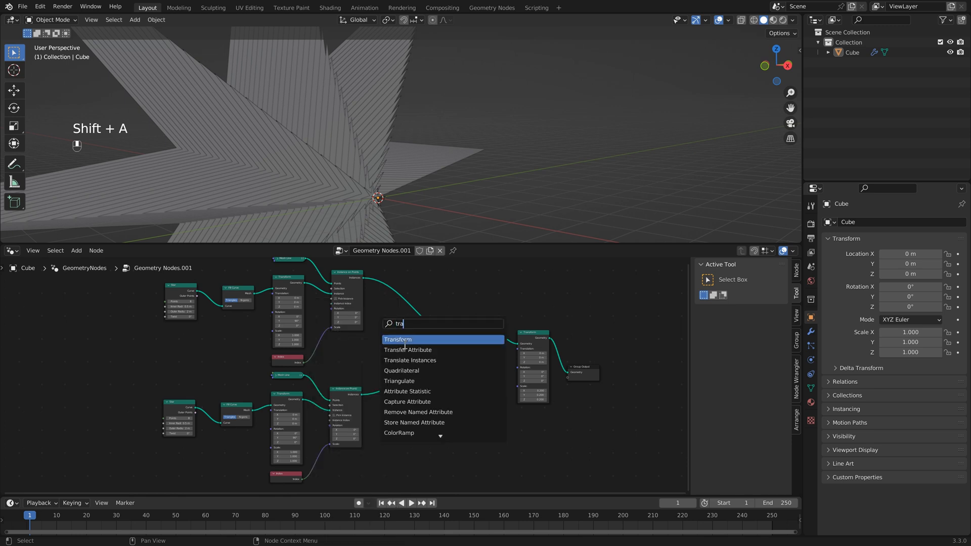
click(397, 339)
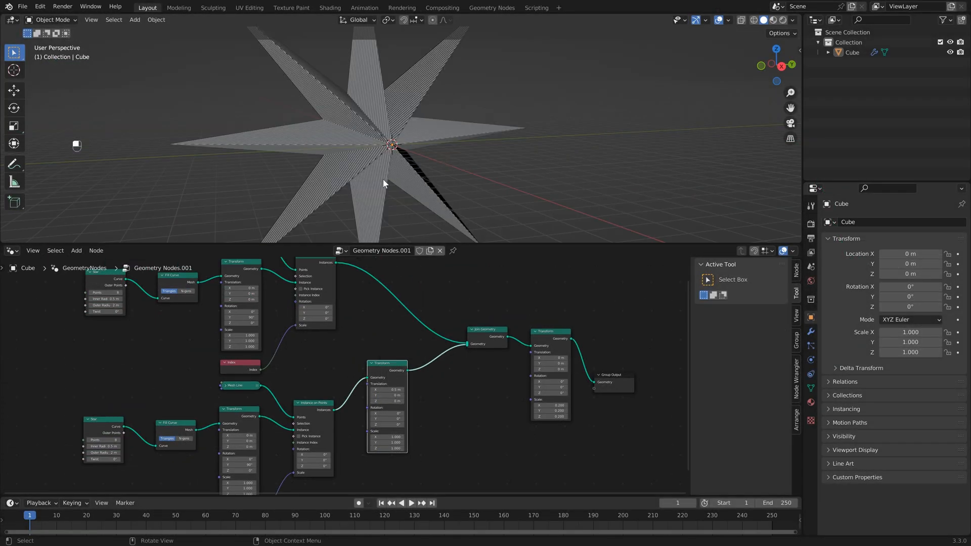
drag(383, 184, 398, 166)
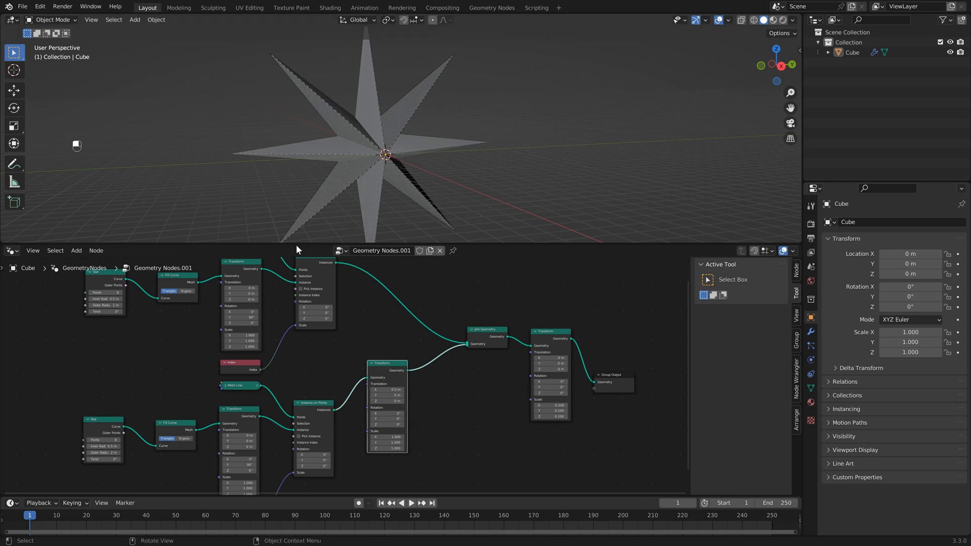
mouse_move(397, 370)
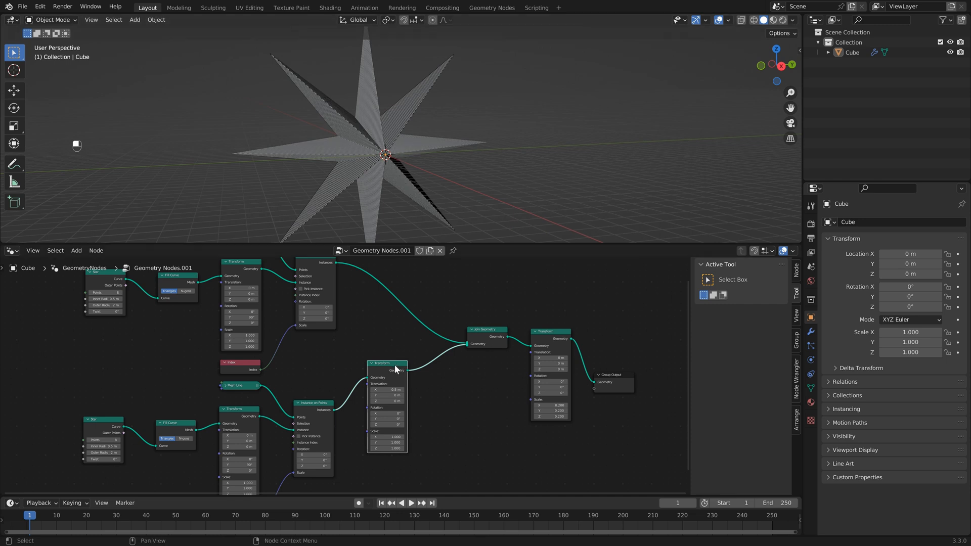
mouse_move(392, 356)
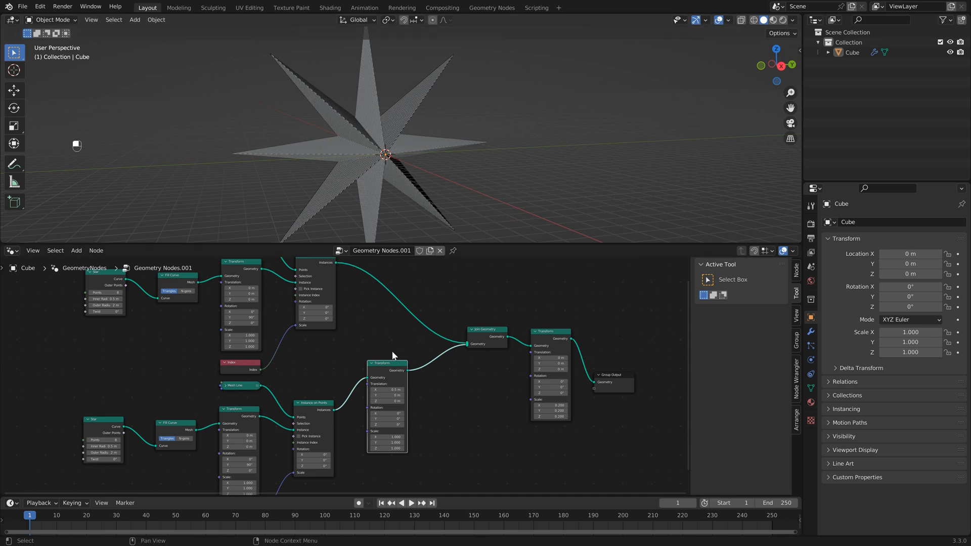
Give the original layer its own Transform node and keyframe both layers' Rotation X at frame 1
key(shift+a)
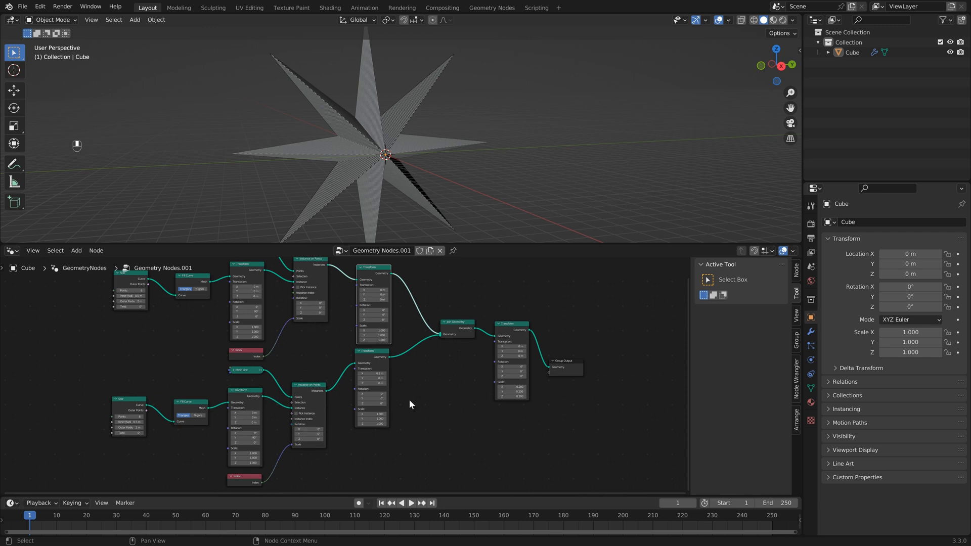
mouse_move(372, 374)
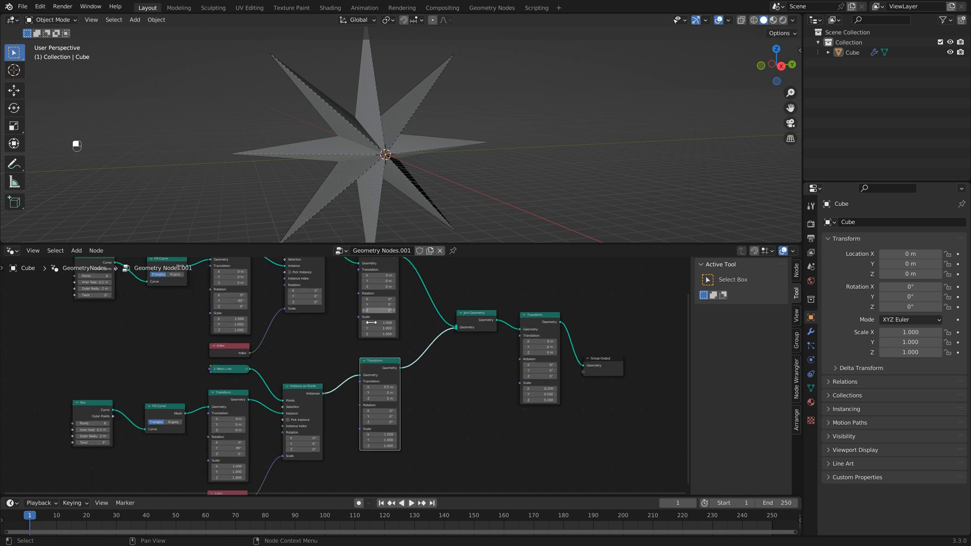
drag(383, 155, 444, 177)
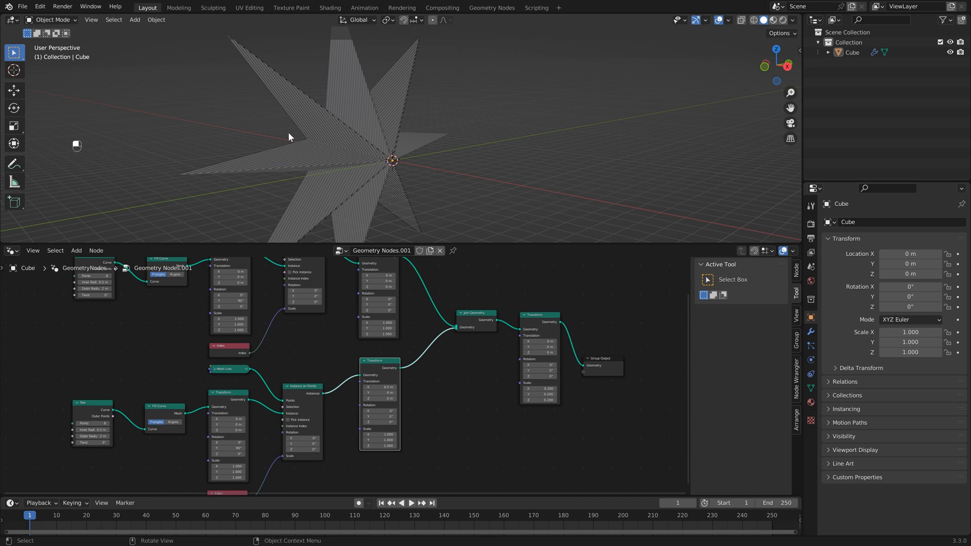
drag(288, 136, 384, 184)
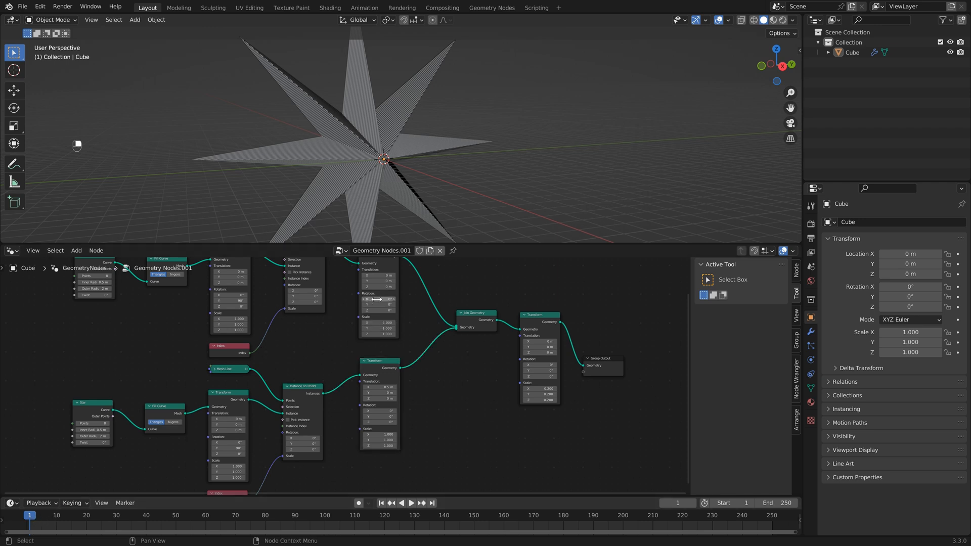
click(378, 300)
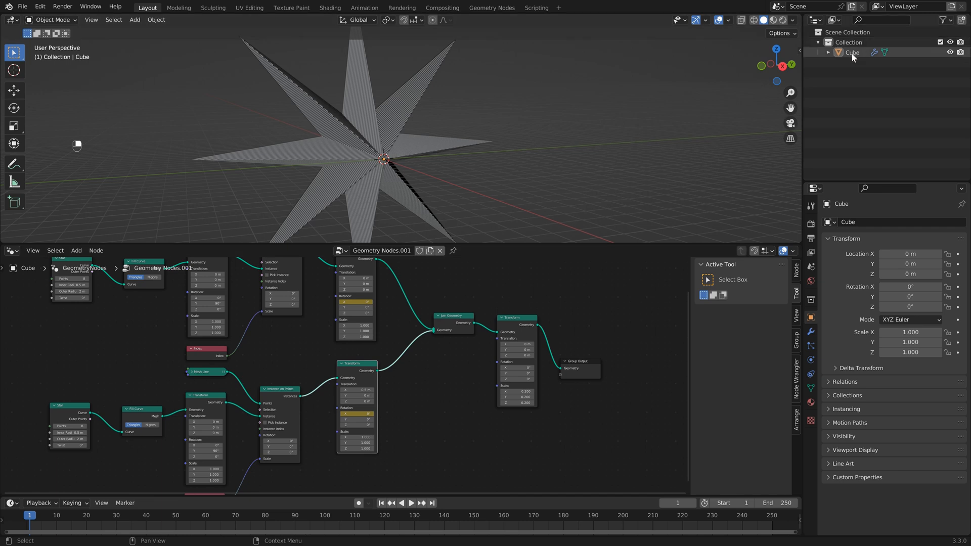
Select the Cube, jump to the range end and step to frame 251
click(852, 52)
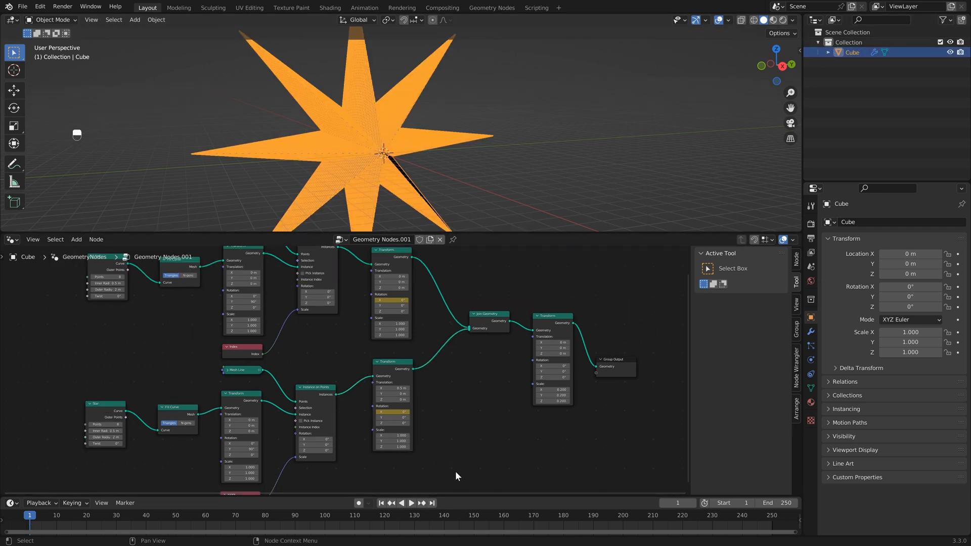
mouse_move(431, 502)
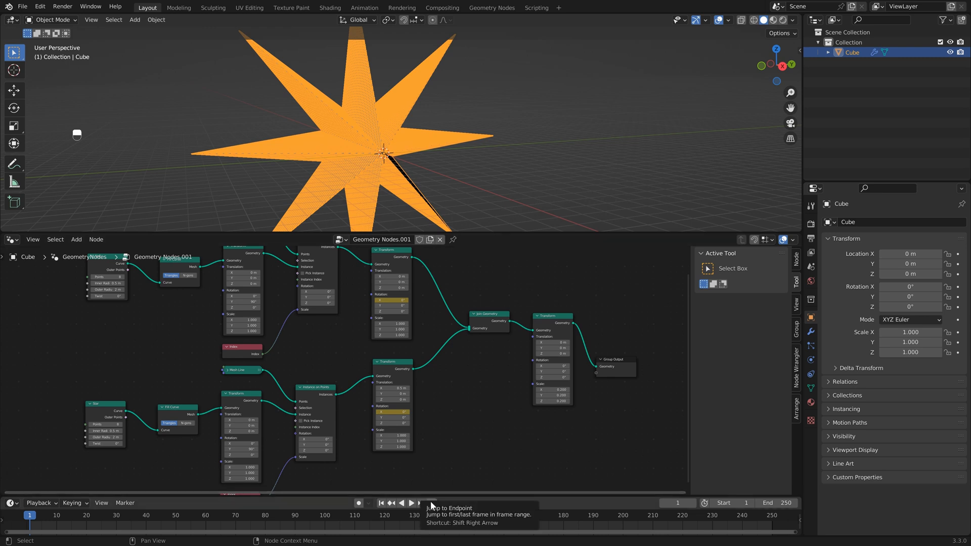
click(432, 503)
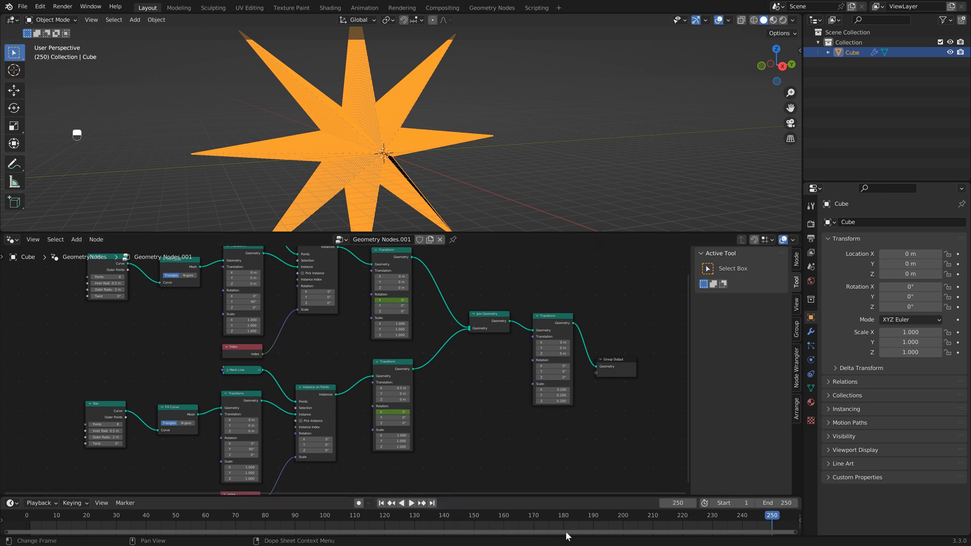
mouse_move(761, 518)
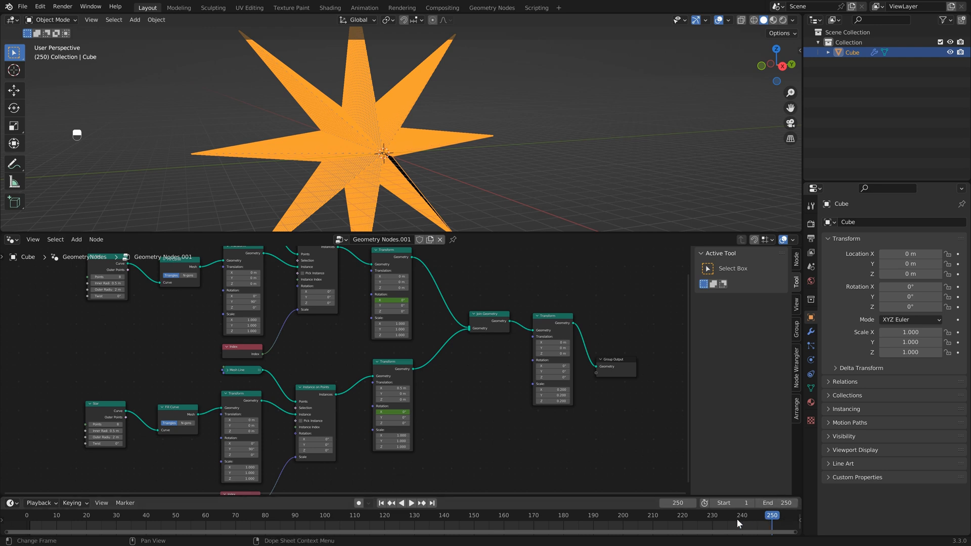
mouse_move(768, 524)
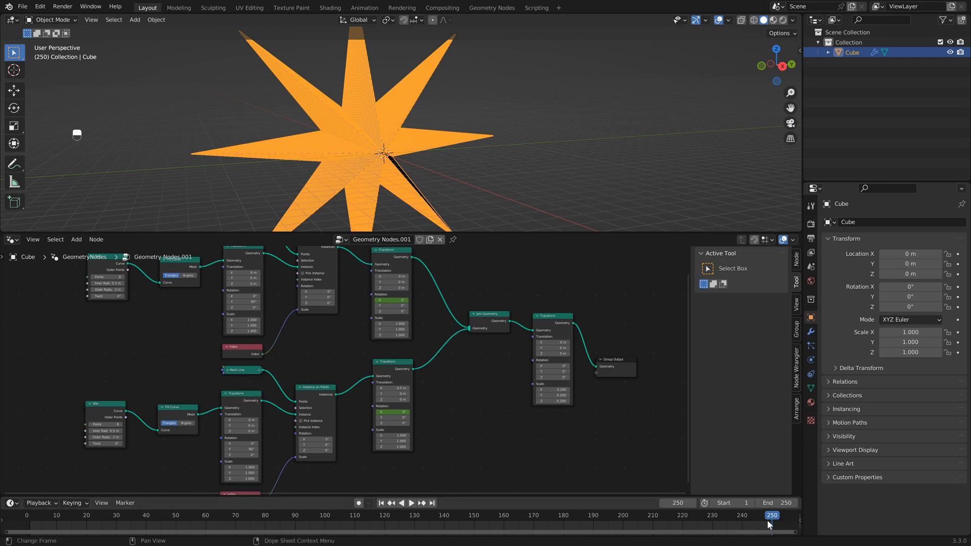
mouse_move(768, 524)
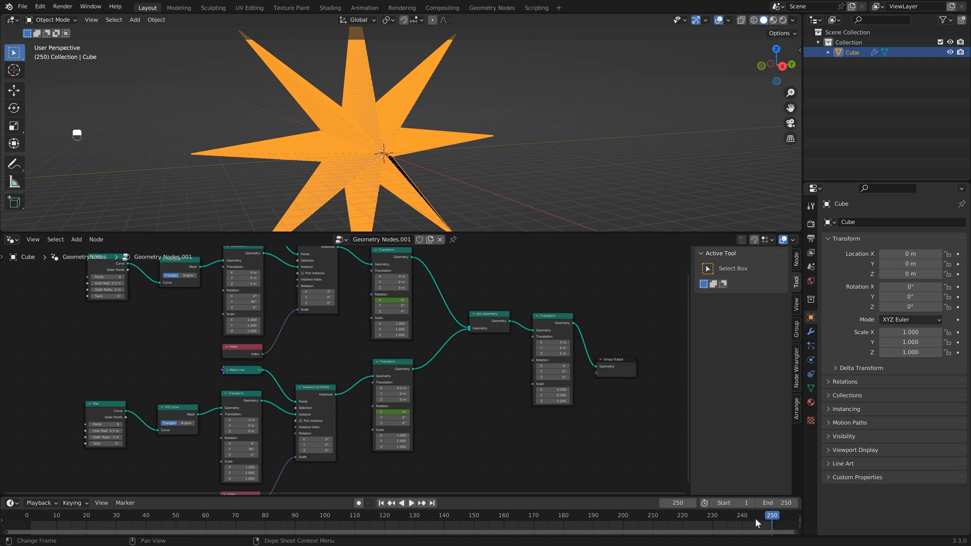
key(Right)
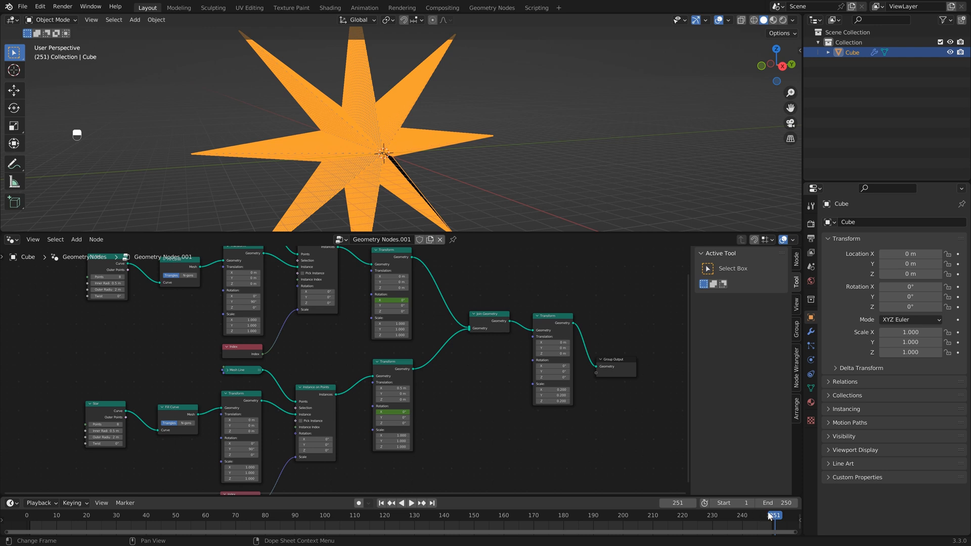
mouse_move(33, 519)
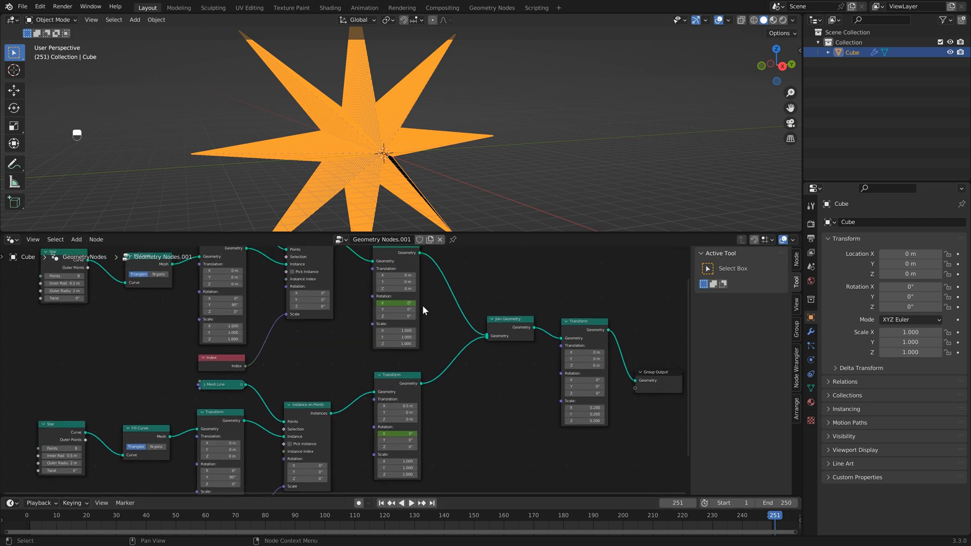
Set the upper layer's Rotation X to 180° and keyframe both layers' end rotation at frame 251
click(395, 303)
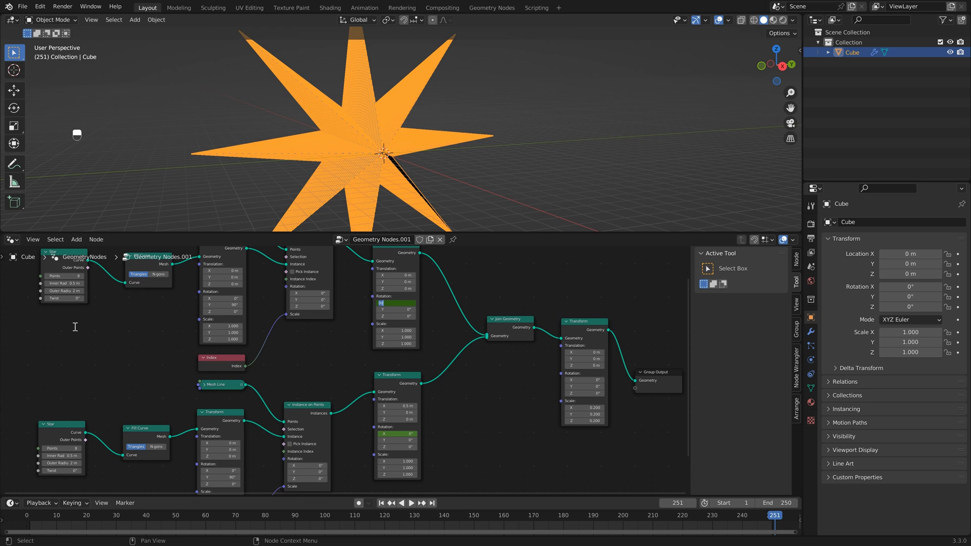
mouse_move(124, 372)
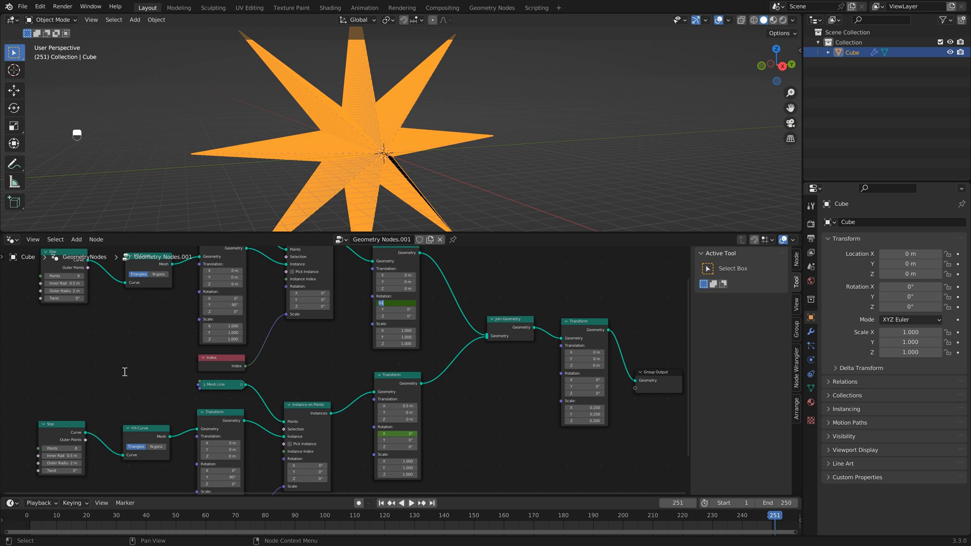
mouse_move(425, 136)
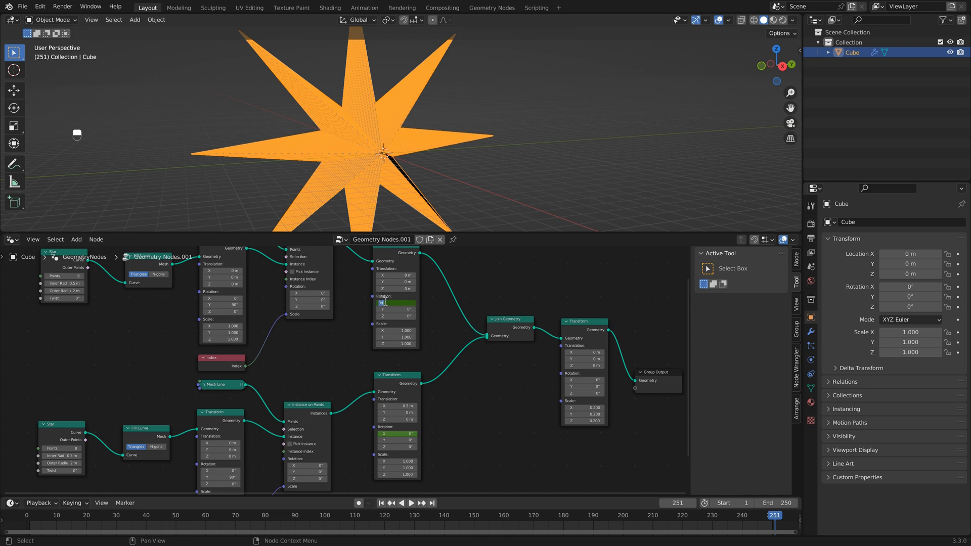
mouse_move(425, 308)
text(180)
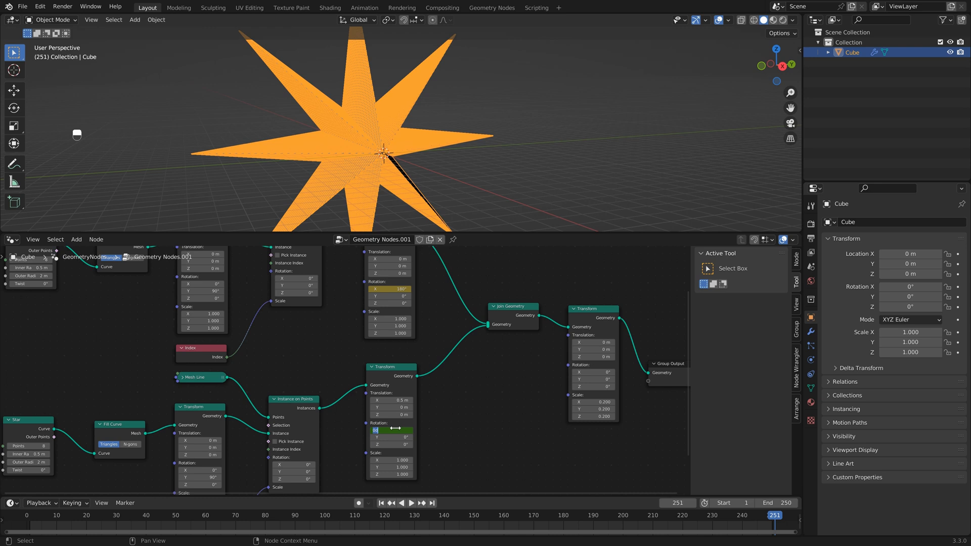
click(391, 430)
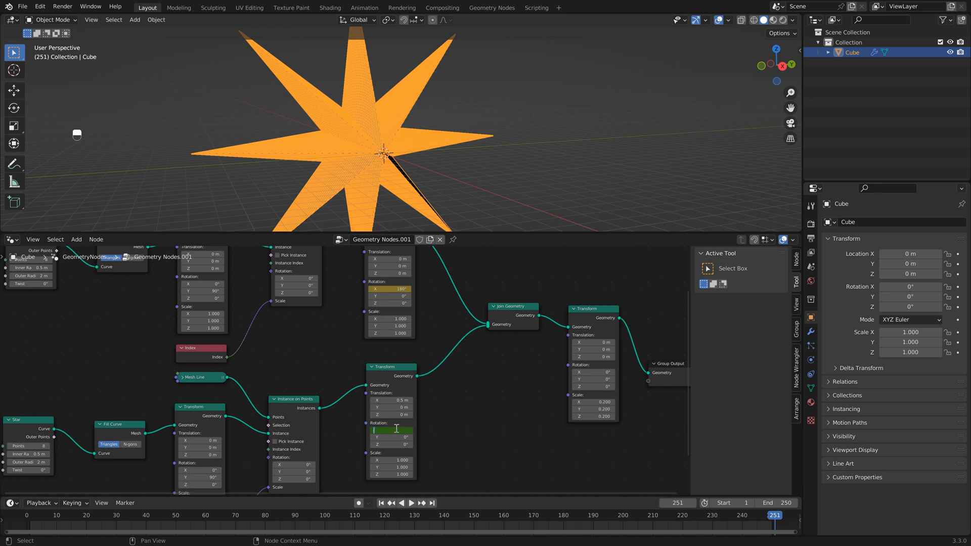
right_click(391, 431)
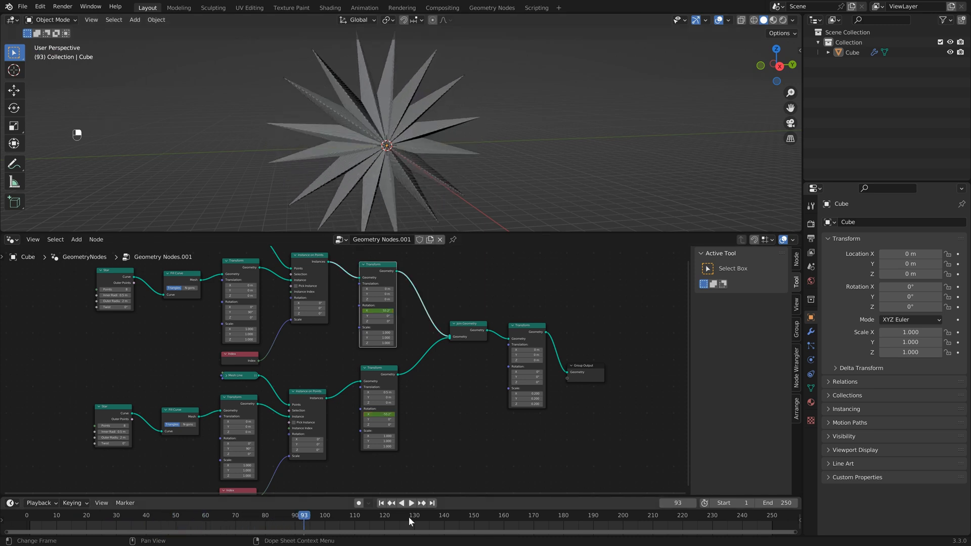
mouse_move(387, 527)
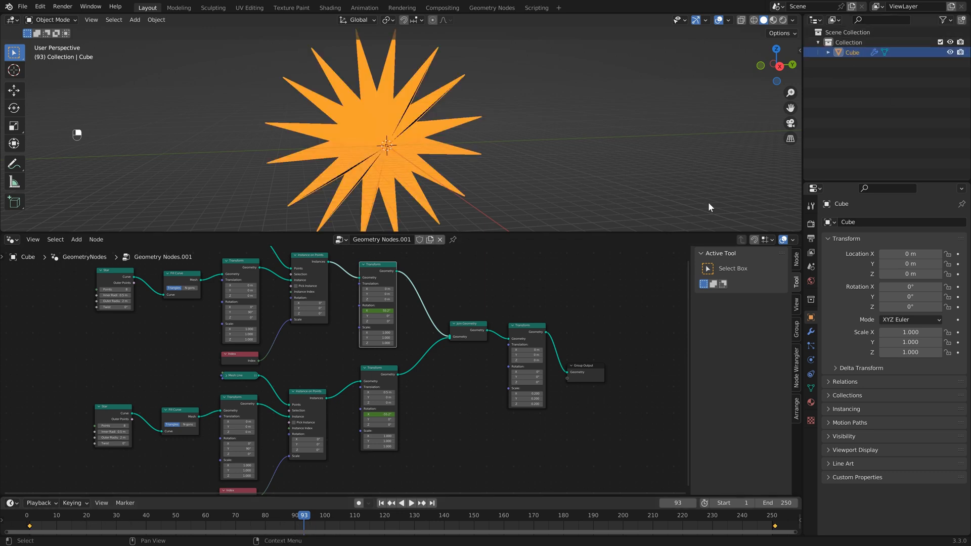
mouse_move(258, 532)
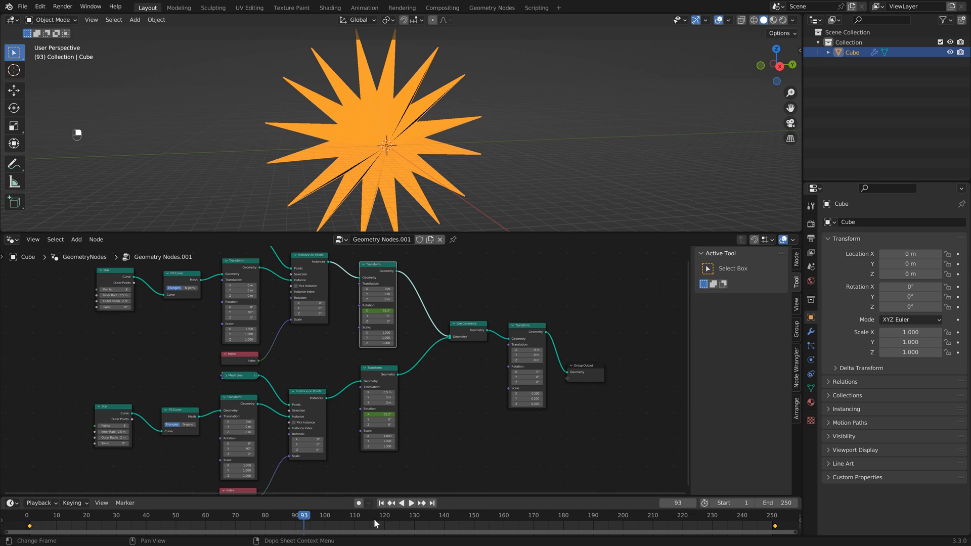
Select all rotation keyframes and switch their interpolation to Linear
key(a)
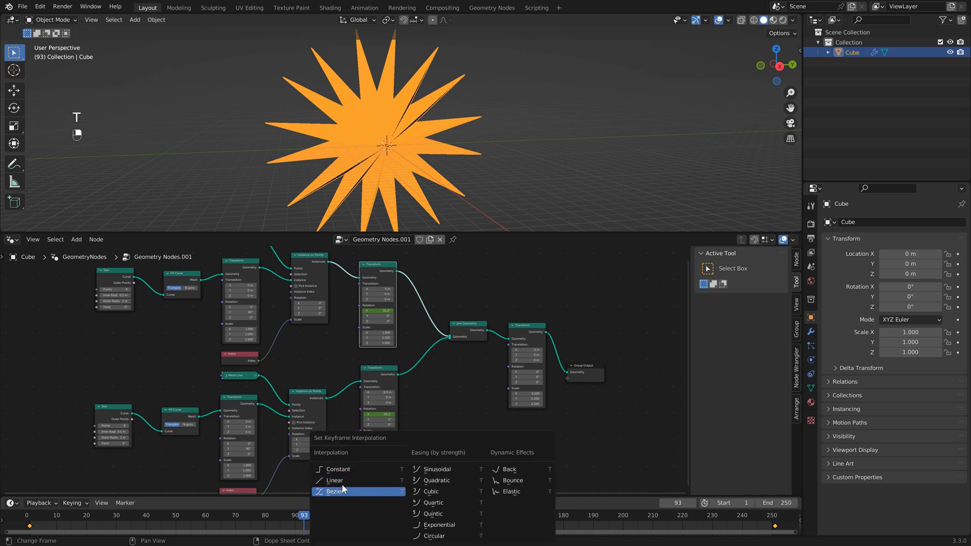
click(335, 491)
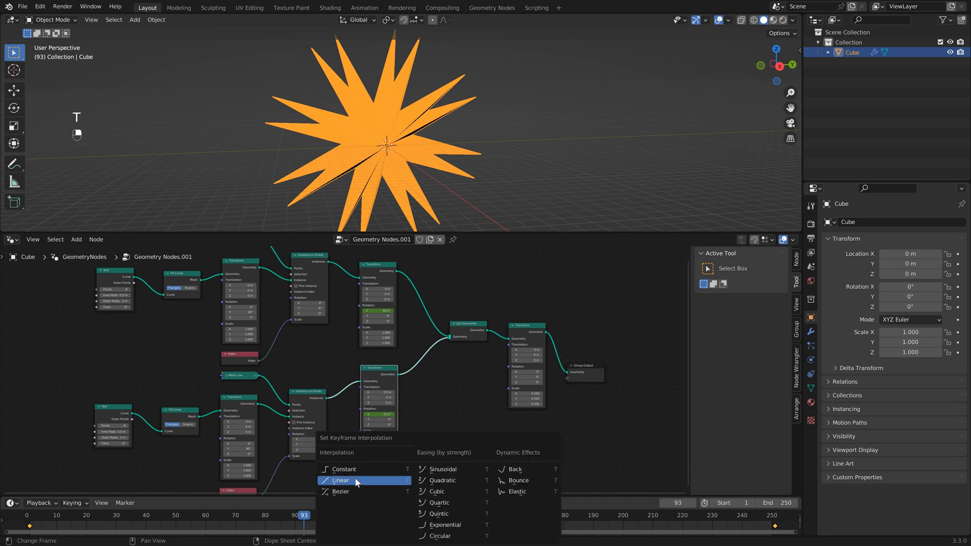
click(340, 480)
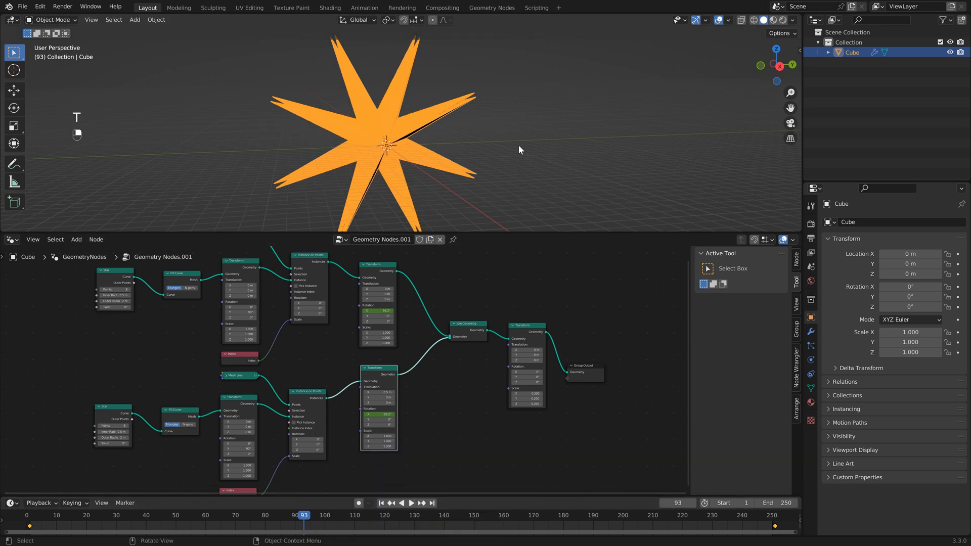
click(410, 503)
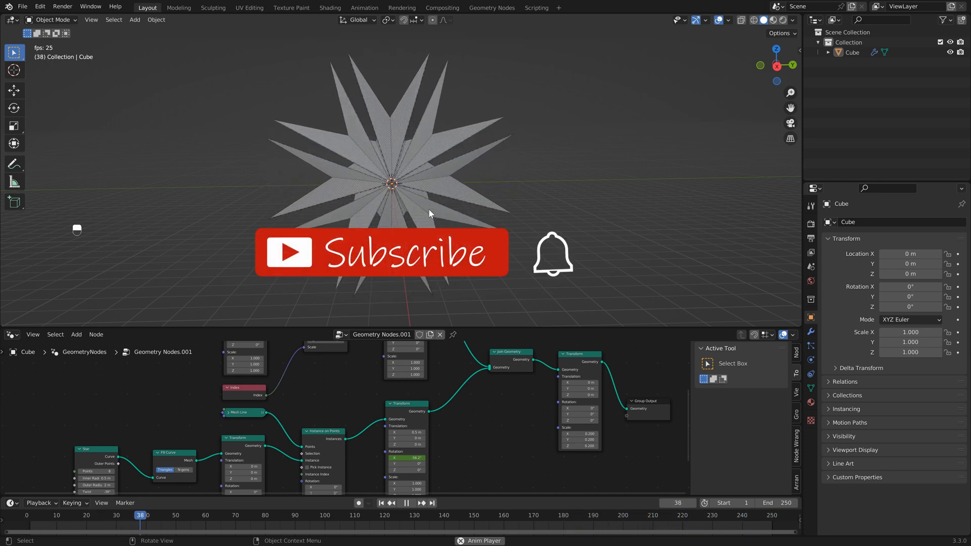
Start playback so the two star layers spin in opposite directions
click(406, 503)
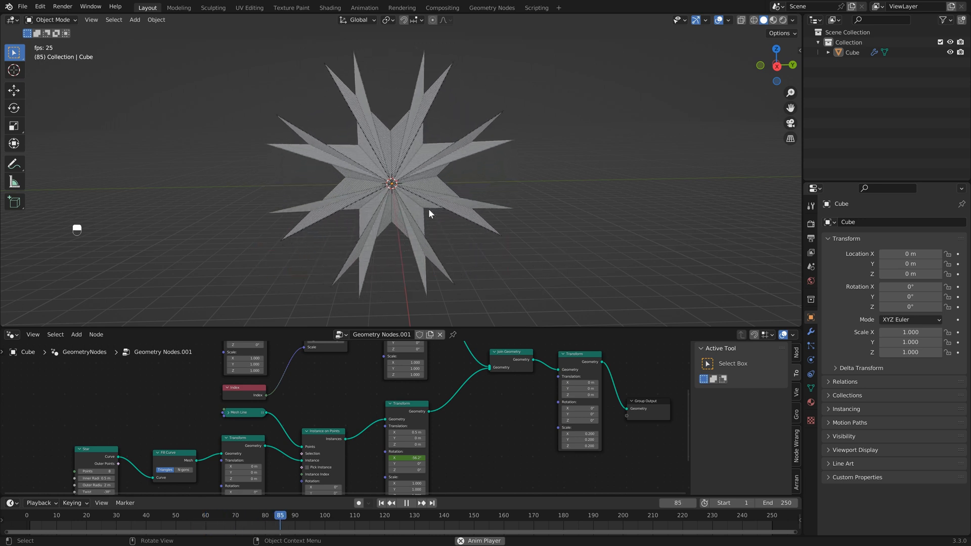